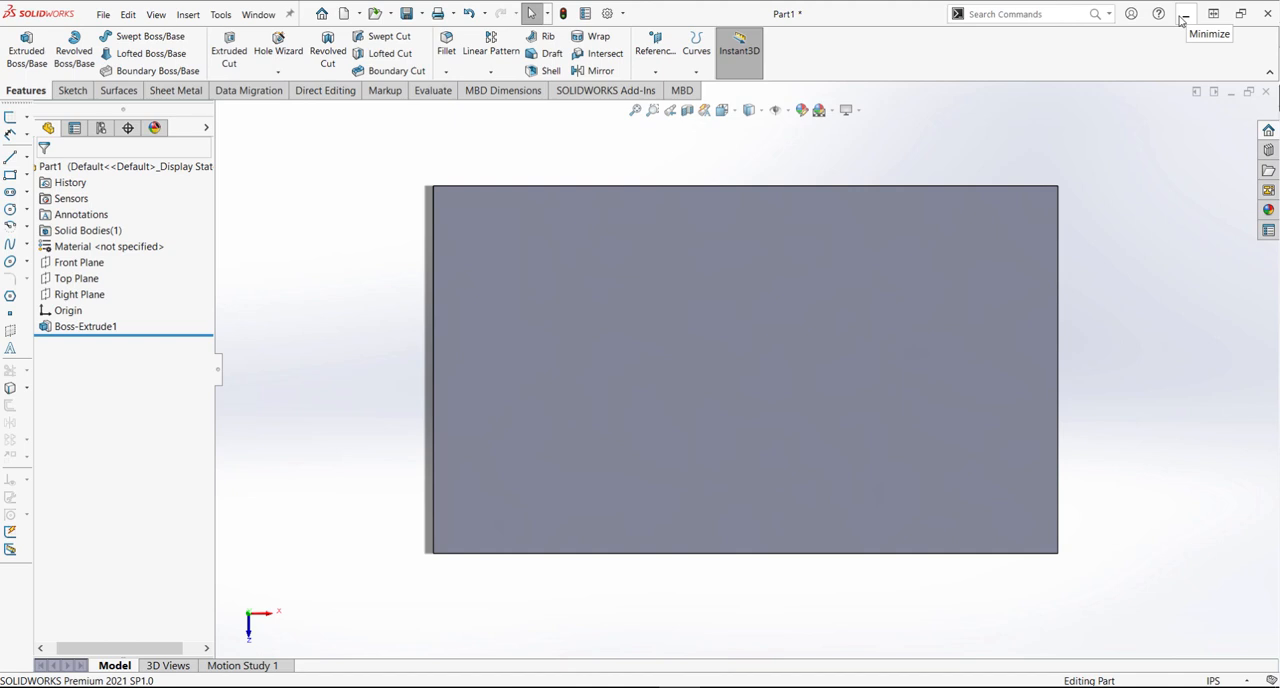
{"action": "mouse_move", "coordinate": [1128, 298]}
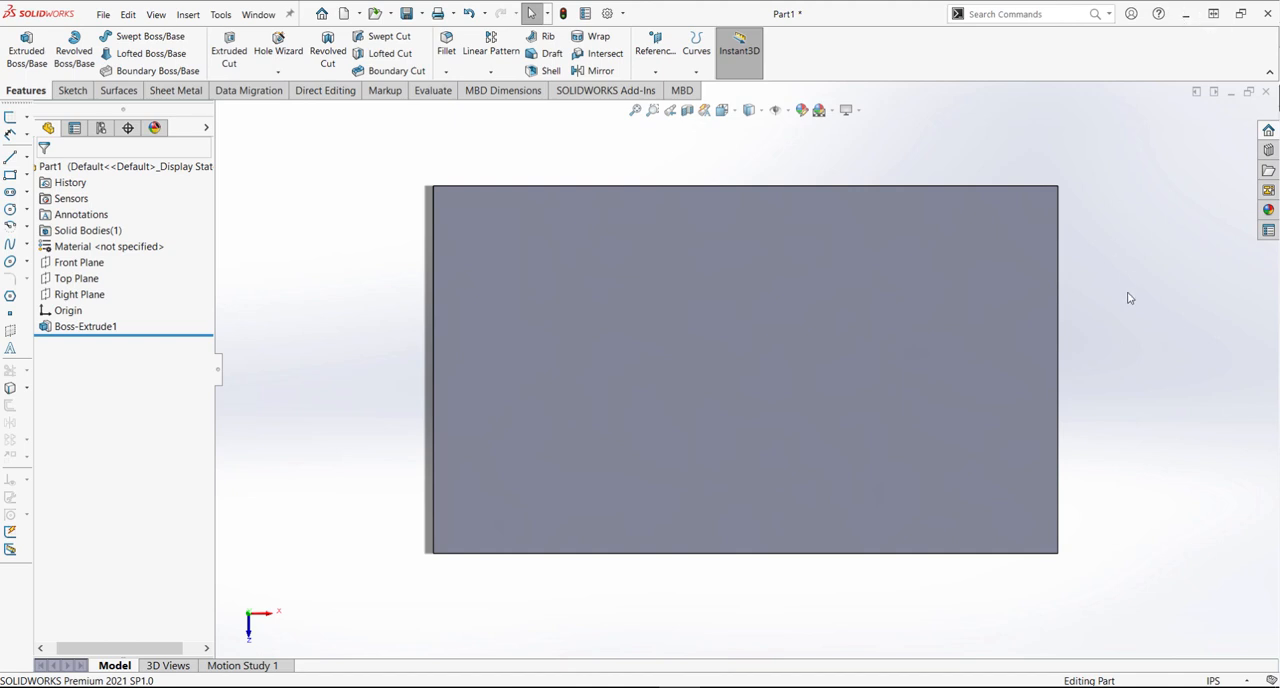
{"action": "mouse_move", "coordinate": [278, 44]}
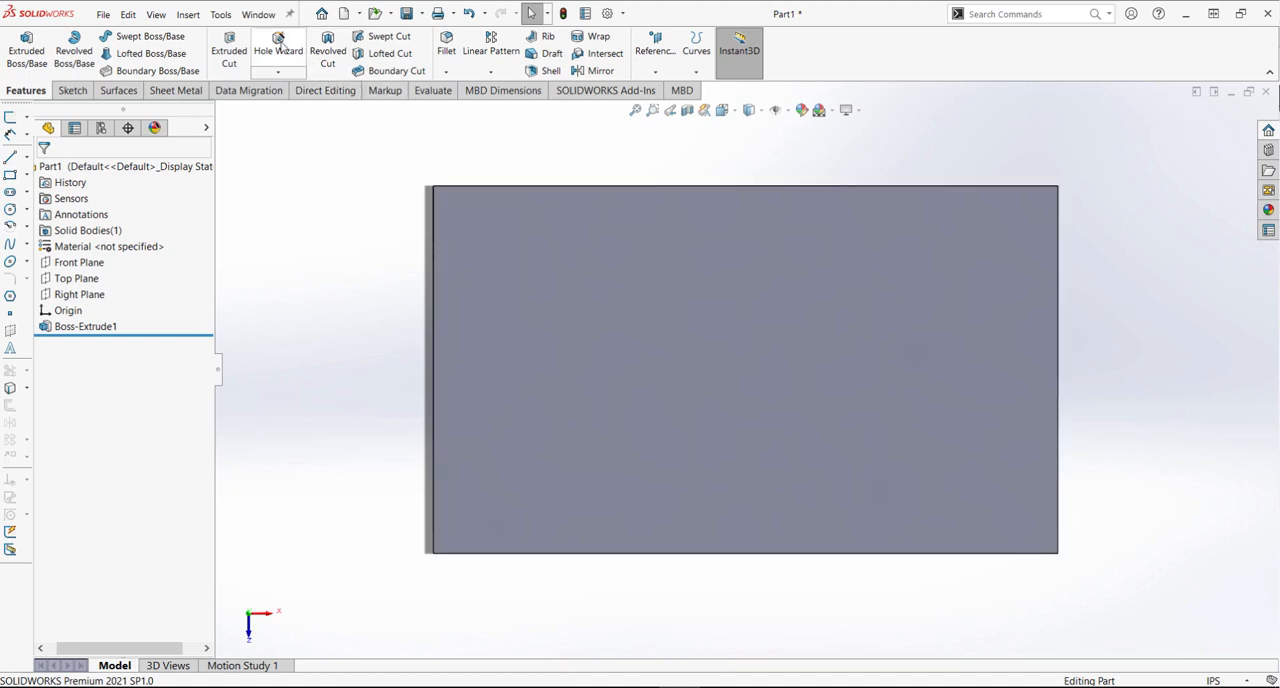
{"action": "mouse_move", "coordinate": [278, 44]}
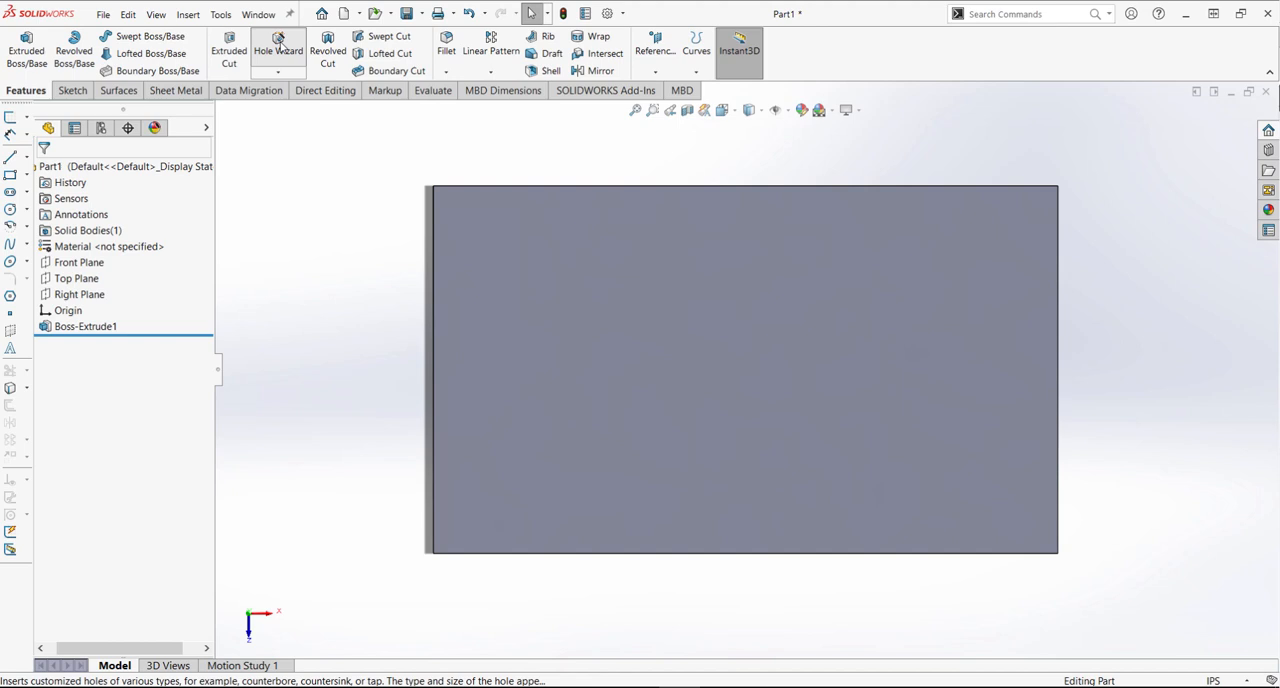
Start a Hole Wizard hole and dismiss the database version error it raises
{"action": "left_click", "coordinate": [278, 52]}
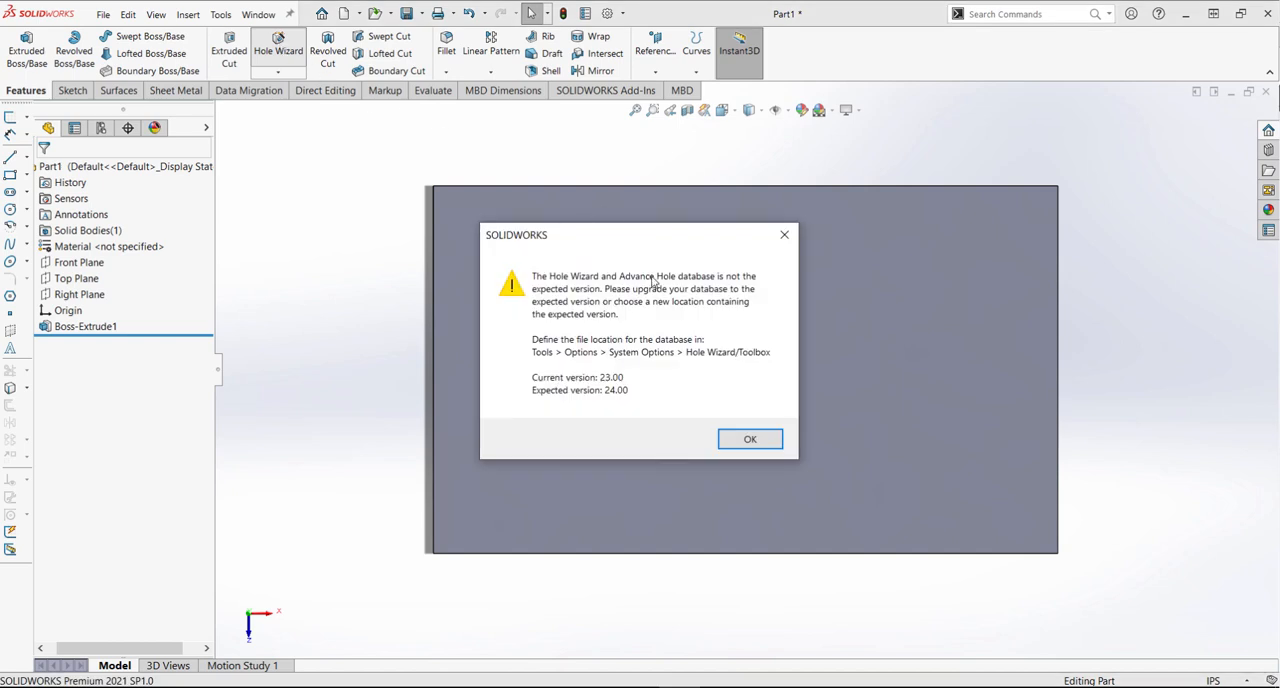
{"action": "mouse_move", "coordinate": [728, 256]}
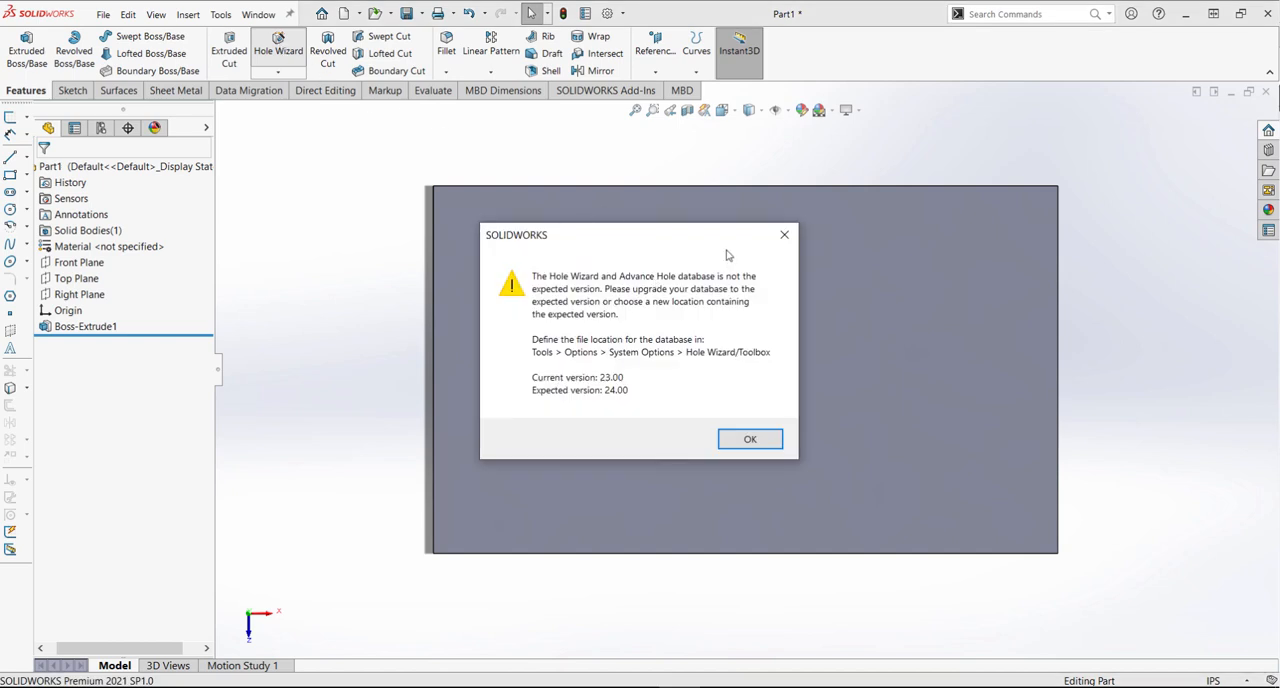
{"action": "mouse_move", "coordinate": [682, 312]}
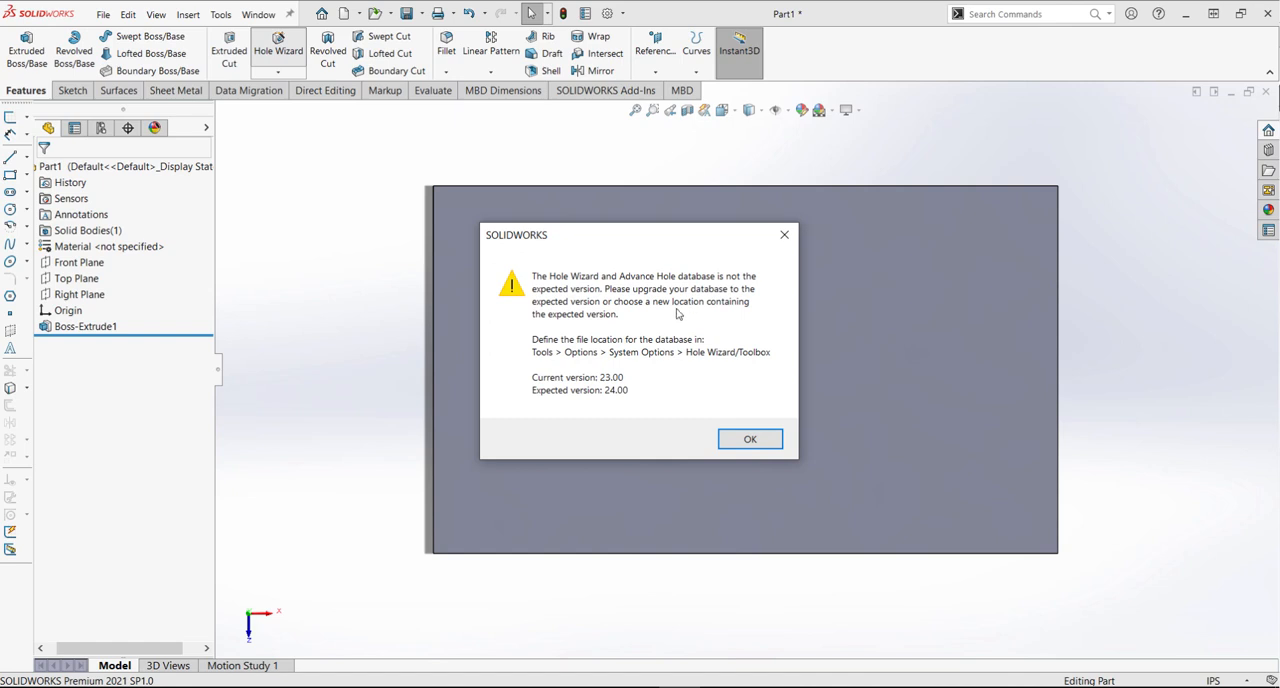
{"action": "mouse_move", "coordinate": [704, 366]}
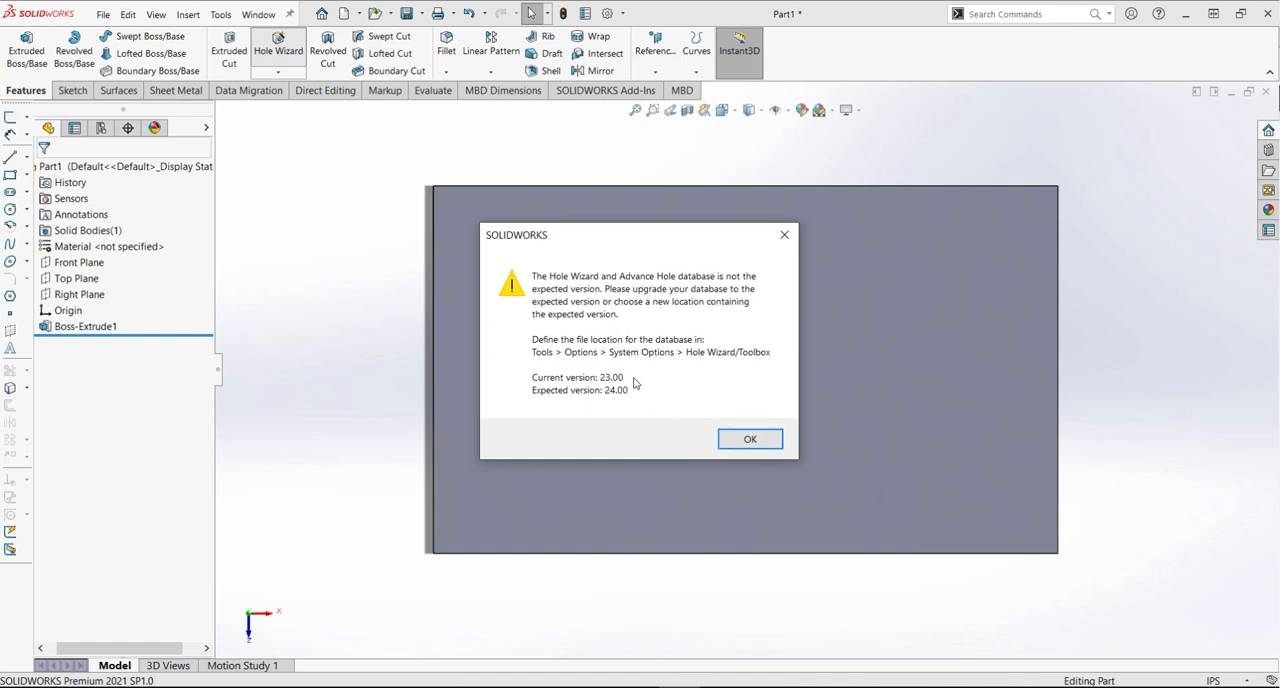
{"action": "mouse_move", "coordinate": [750, 440]}
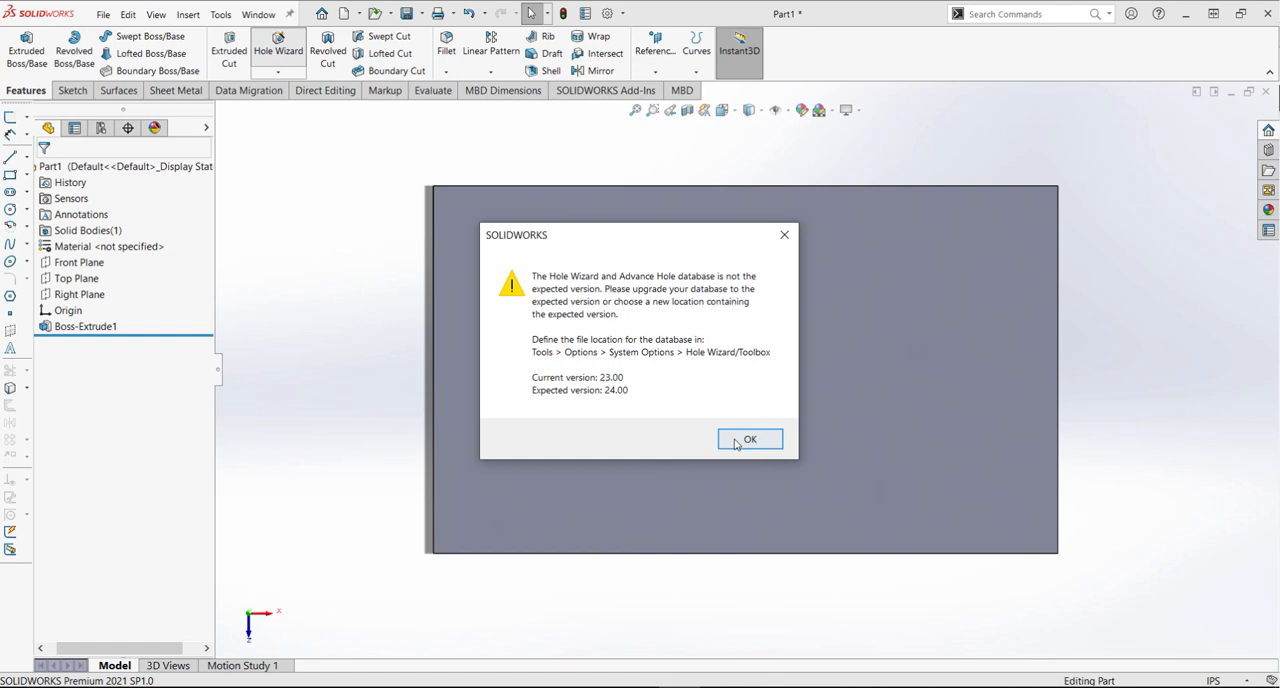
{"action": "left_click", "coordinate": [750, 440]}
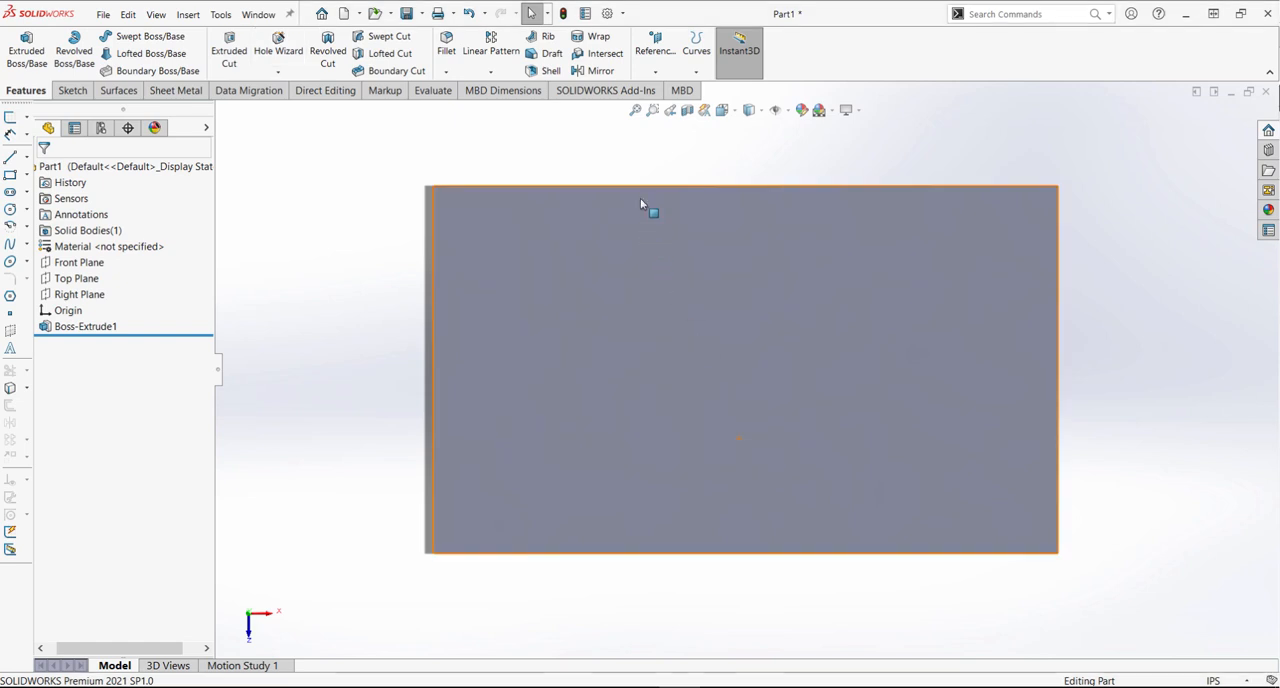
In System Options > Hole Wizard/Toolbox, dismiss the warning and check the SOLIDWORKS Data 2020 folder path
{"action": "left_click", "coordinate": [608, 12]}
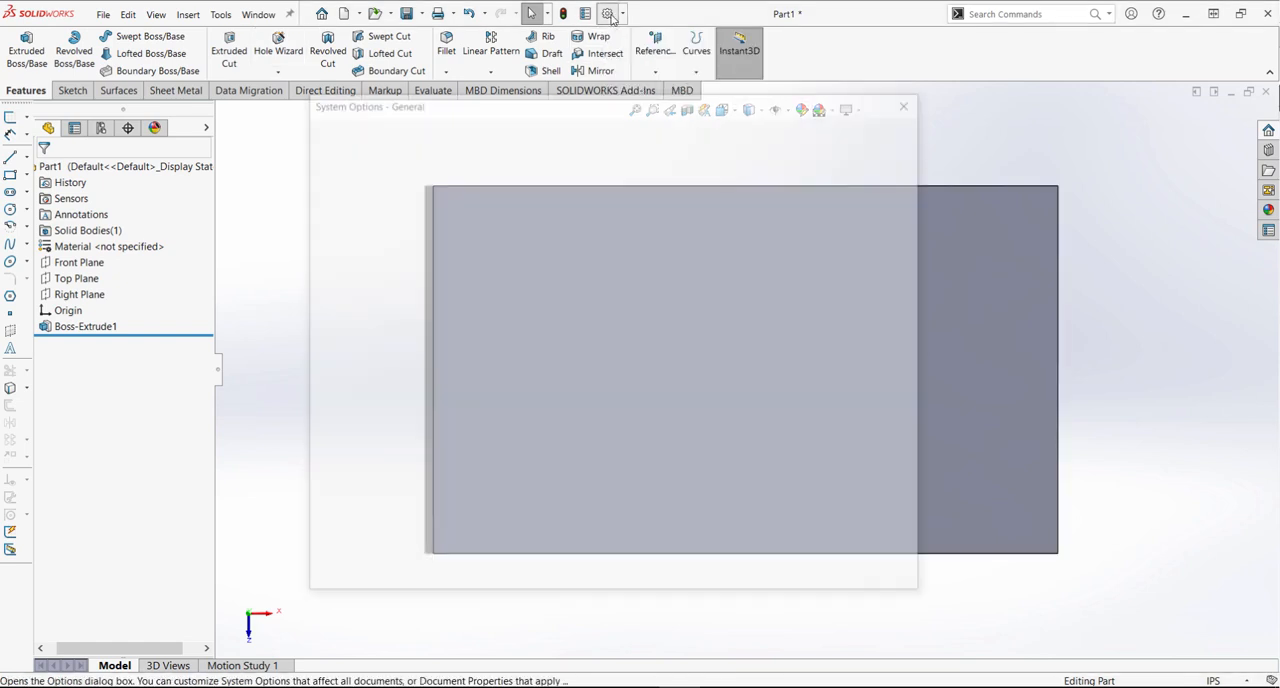
{"action": "left_click", "coordinate": [608, 12]}
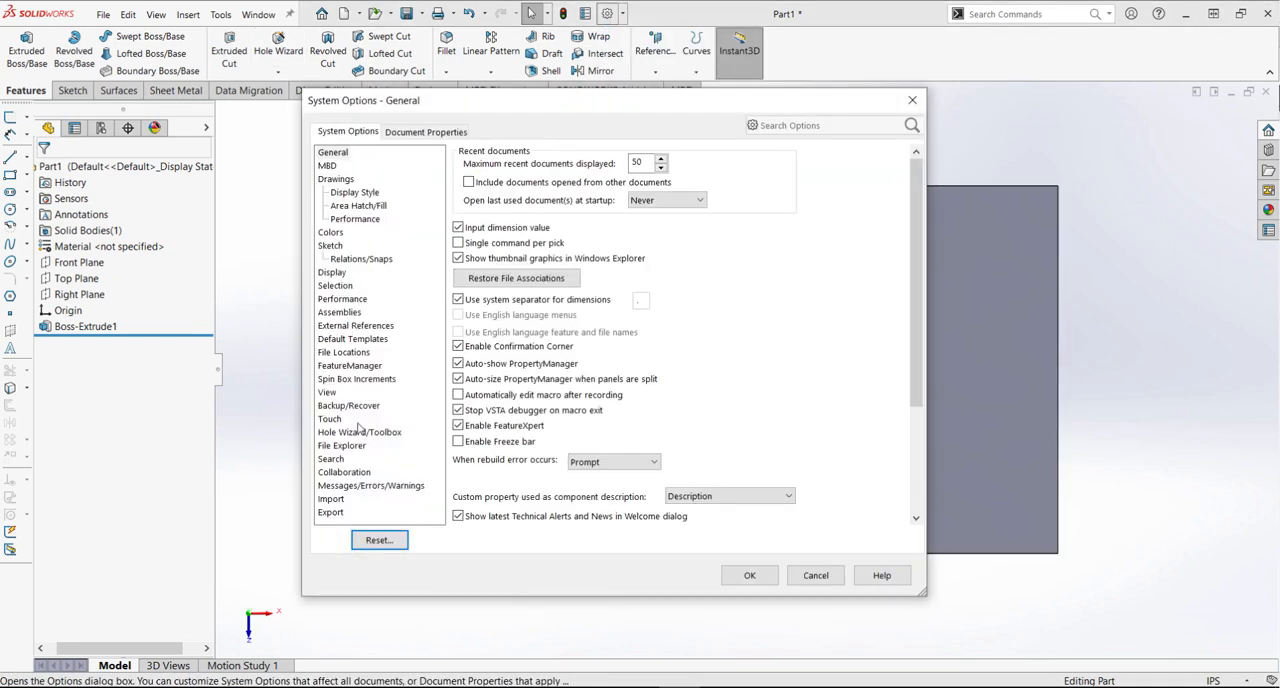
{"action": "left_click", "coordinate": [360, 432]}
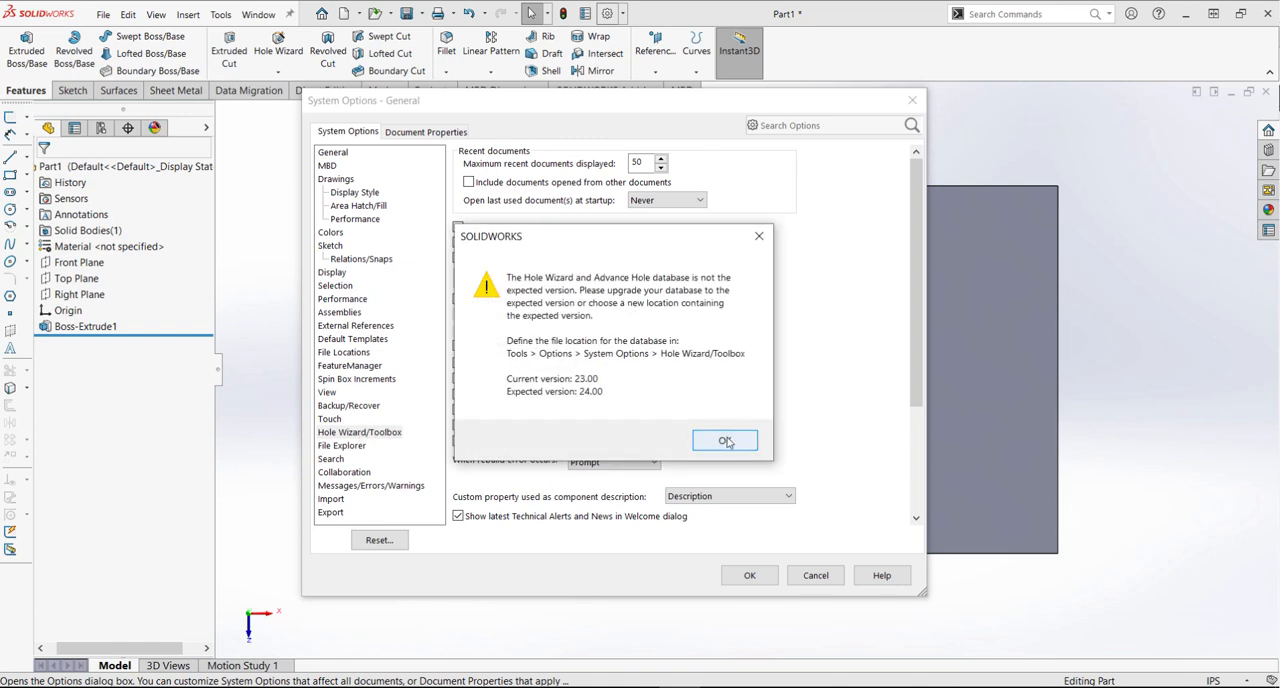
{"action": "left_click", "coordinate": [724, 440]}
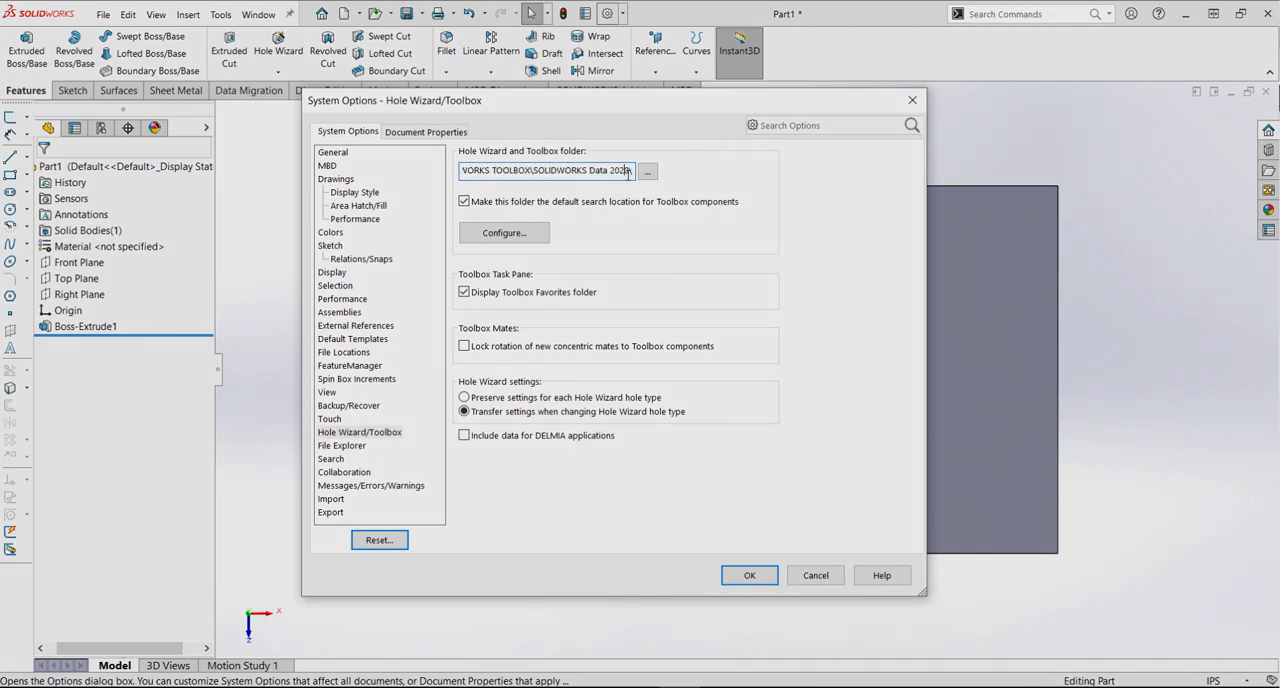
{"action": "left_click", "coordinate": [648, 170]}
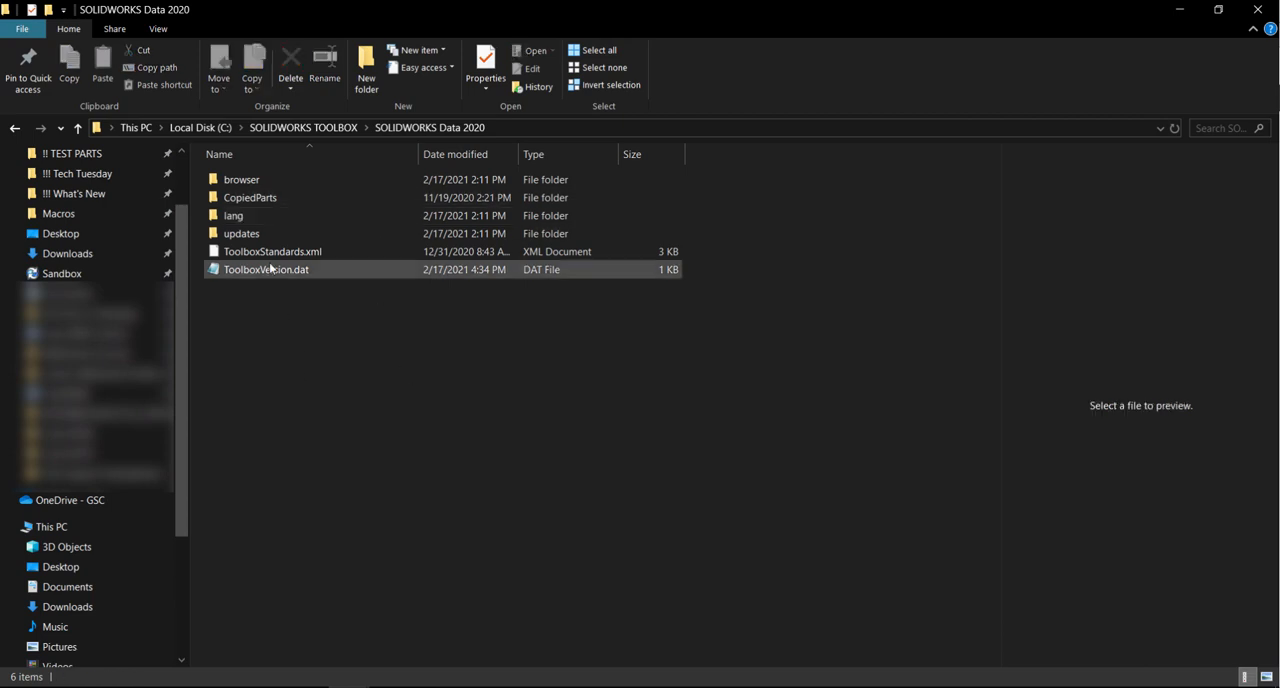
Browse into SOLIDWORKS Data 2020\lang\english in File Explorer
{"action": "double_click", "coordinate": [232, 216]}
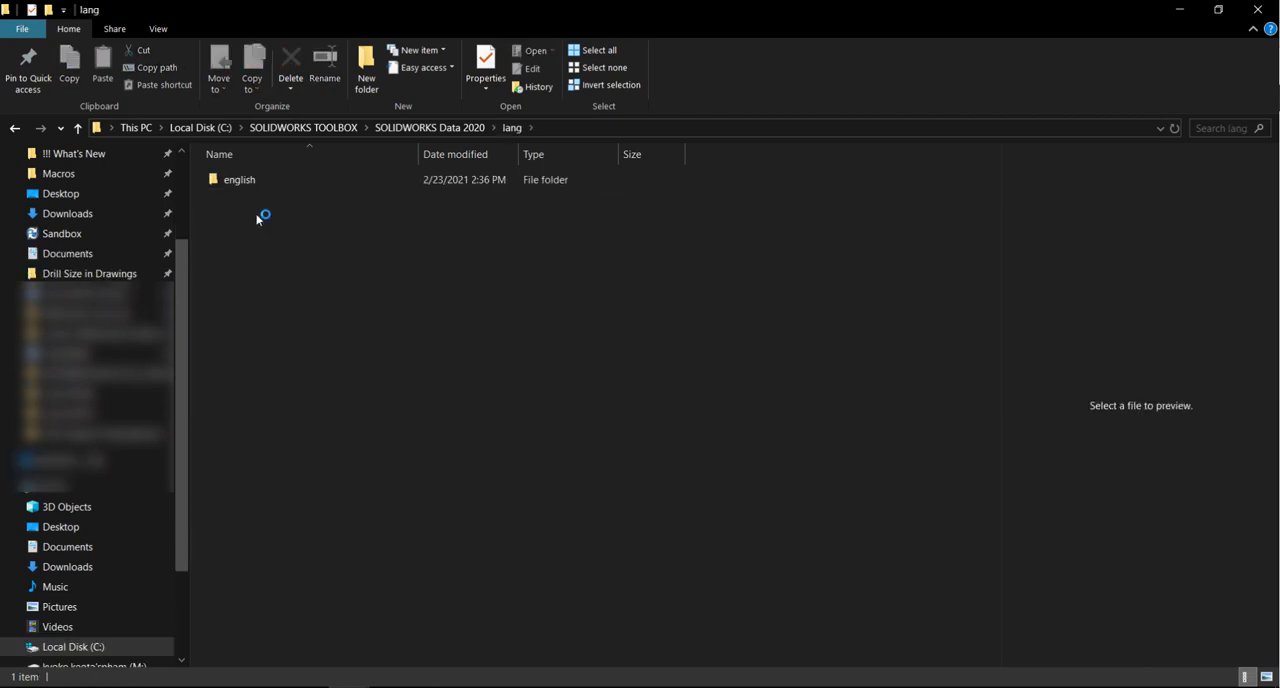
{"action": "left_click", "coordinate": [240, 180]}
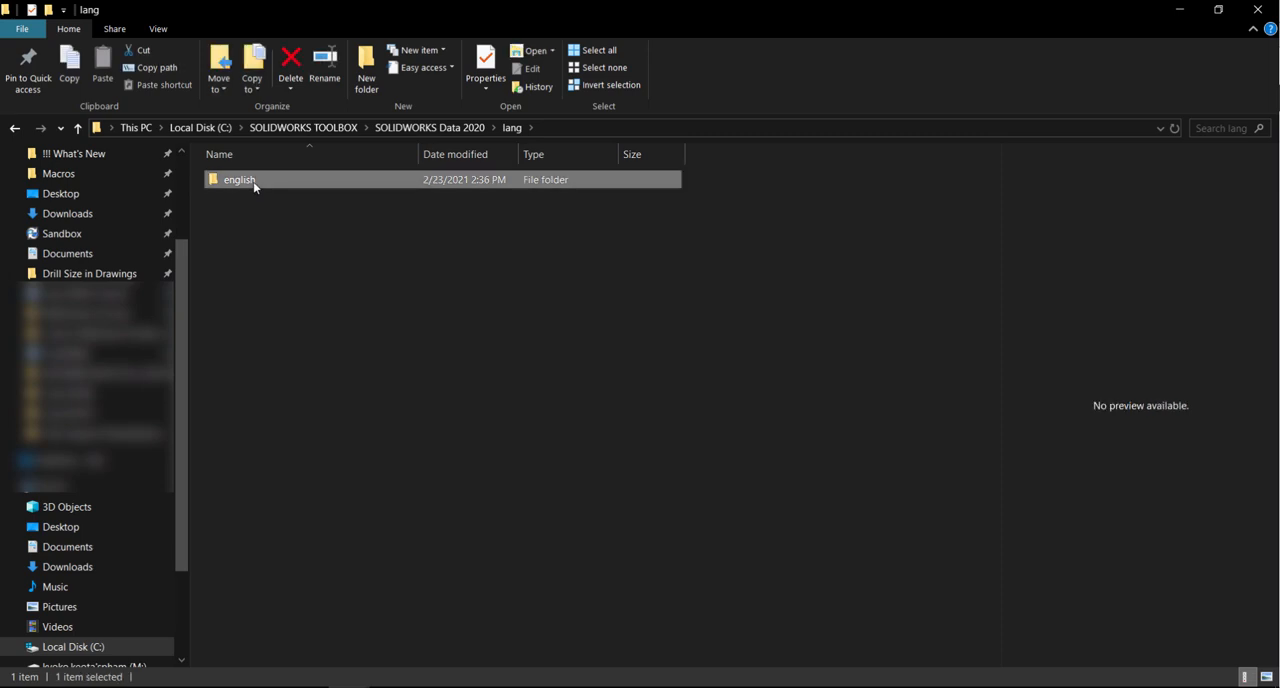
{"action": "double_click", "coordinate": [240, 180]}
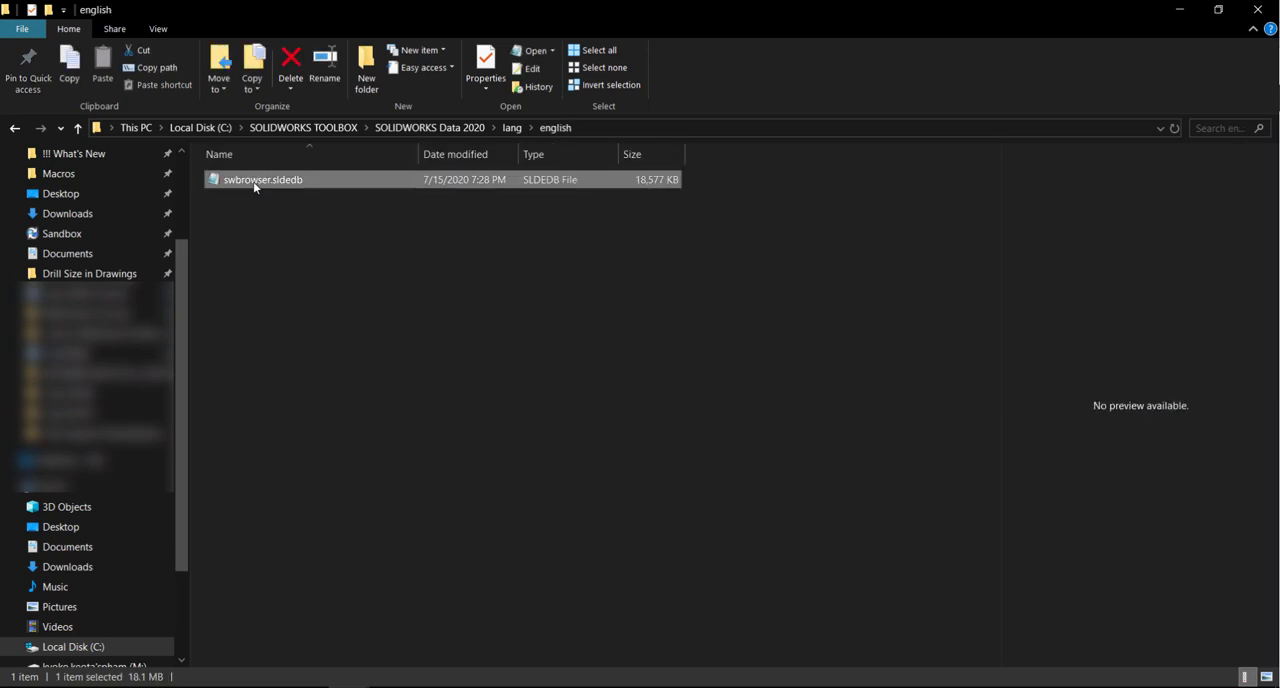
View the properties of swbrowser.sldedb and close them
{"action": "right_click", "coordinate": [262, 180]}
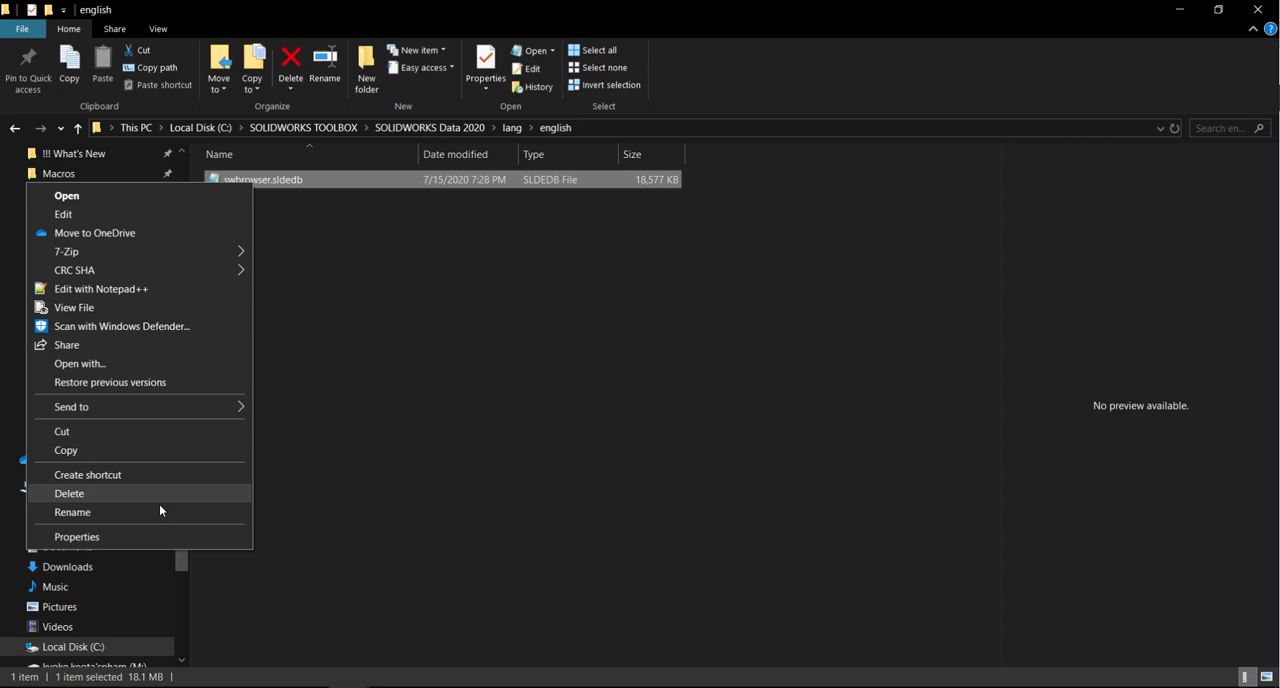
{"action": "left_click", "coordinate": [76, 536]}
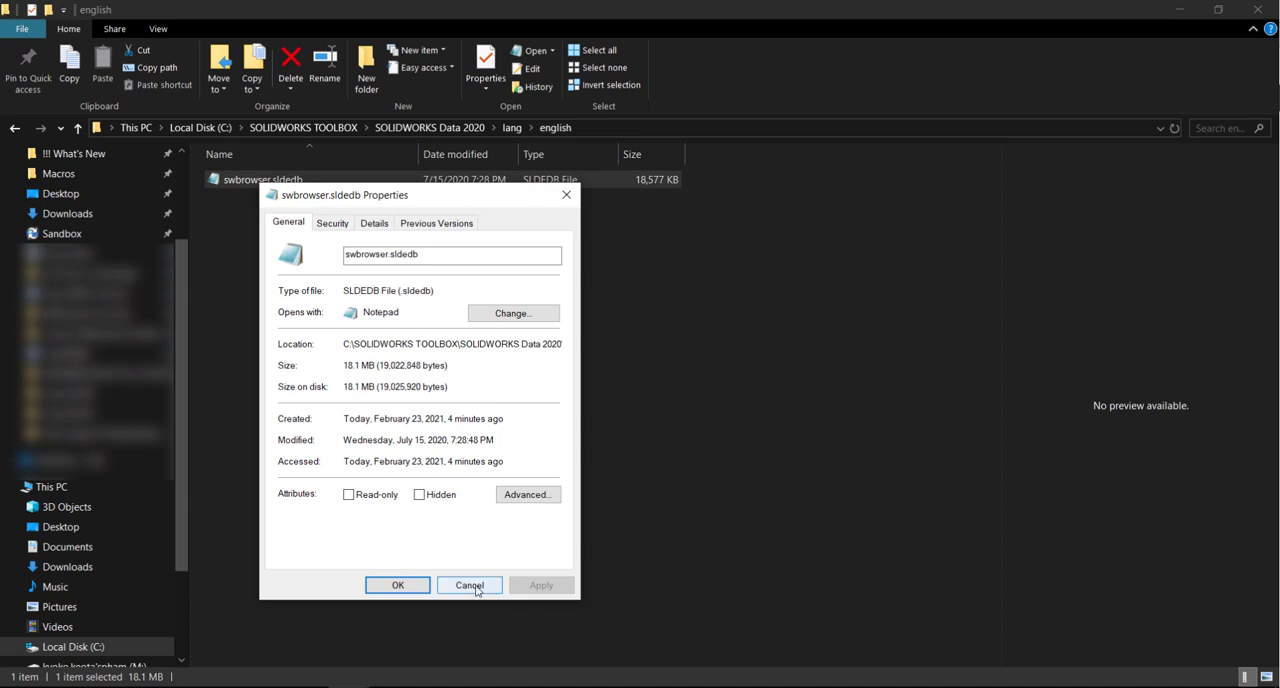
{"action": "left_click", "coordinate": [468, 584]}
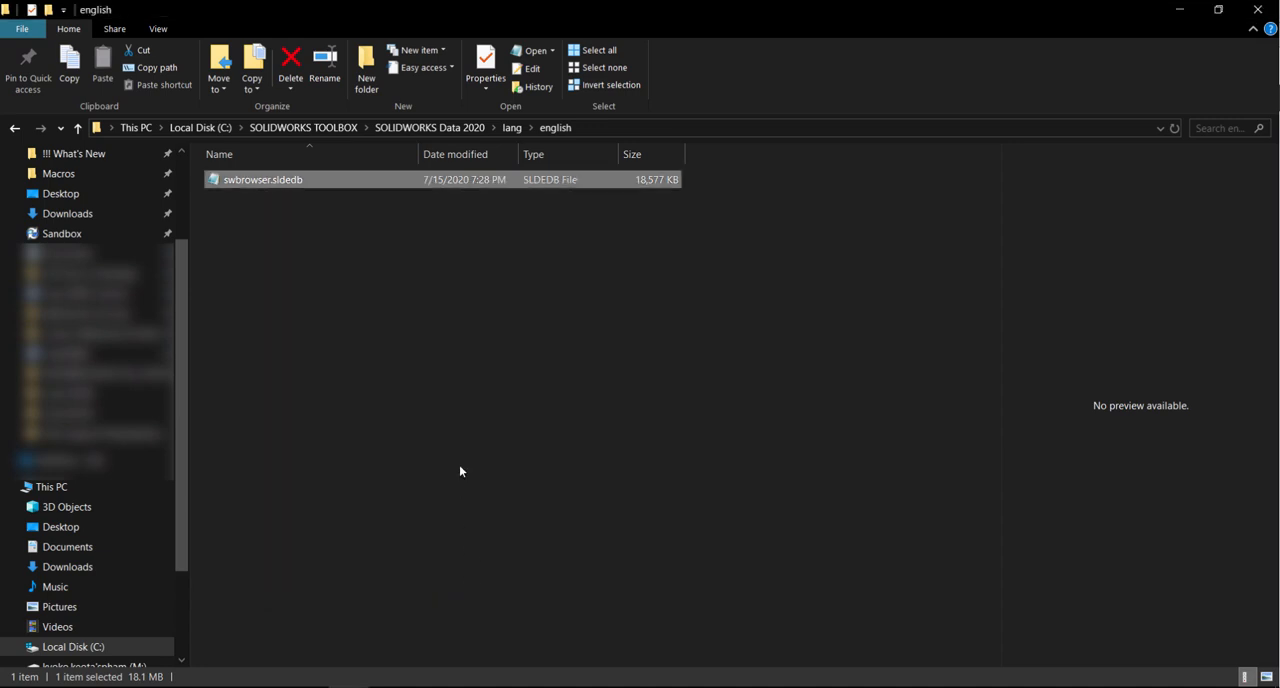
{"action": "left_click", "coordinate": [248, 354]}
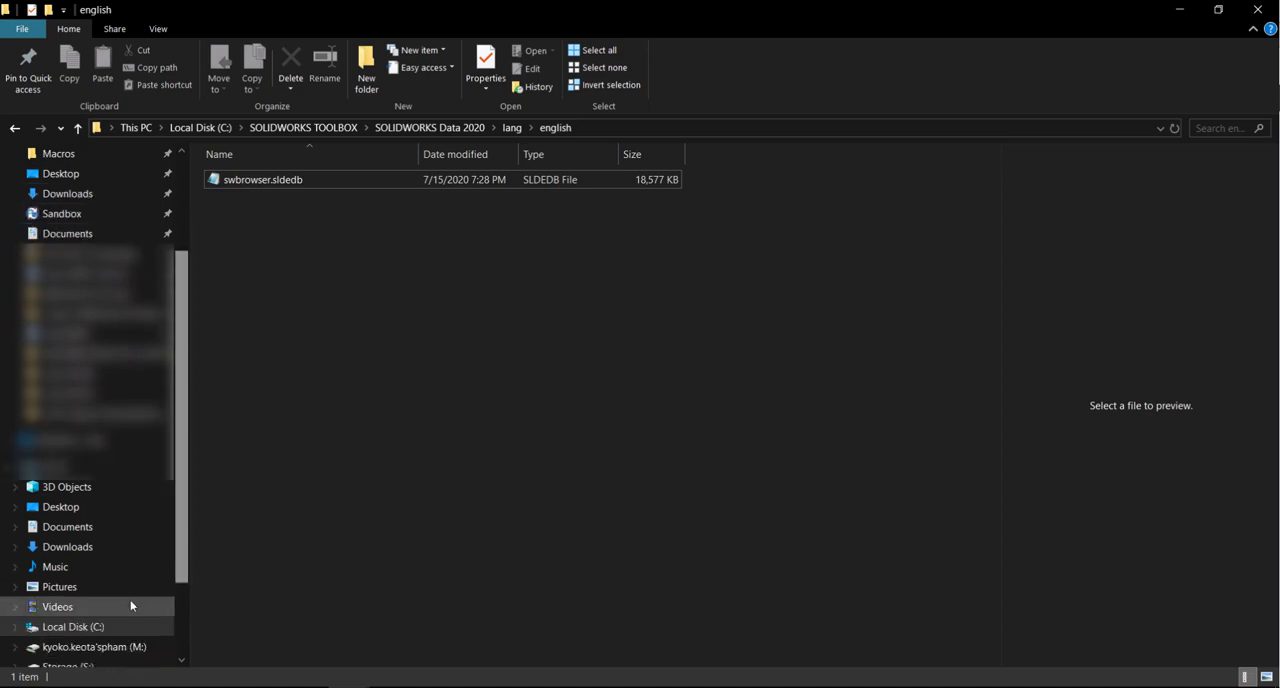
Navigate to C:\Program Files\SOLIDWORKS Corp\SOLIDWORKS\Toolbox\data utilities
{"action": "left_click", "coordinate": [72, 626]}
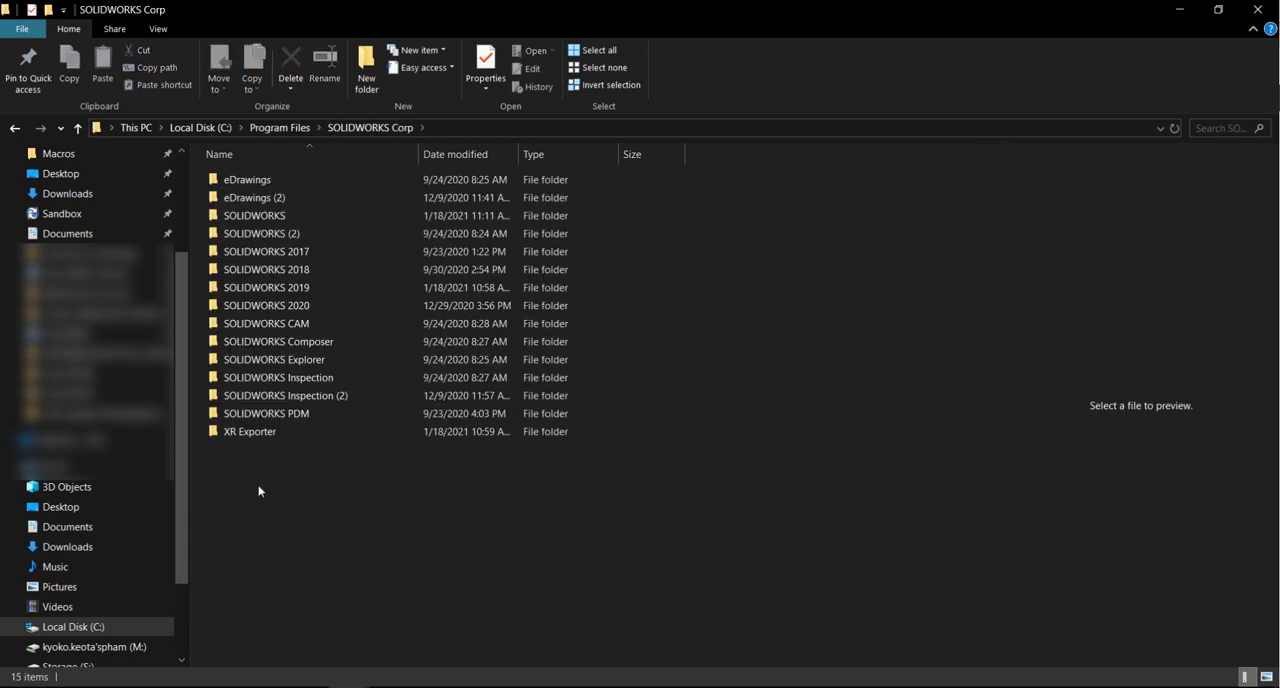
{"action": "double_click", "coordinate": [254, 216]}
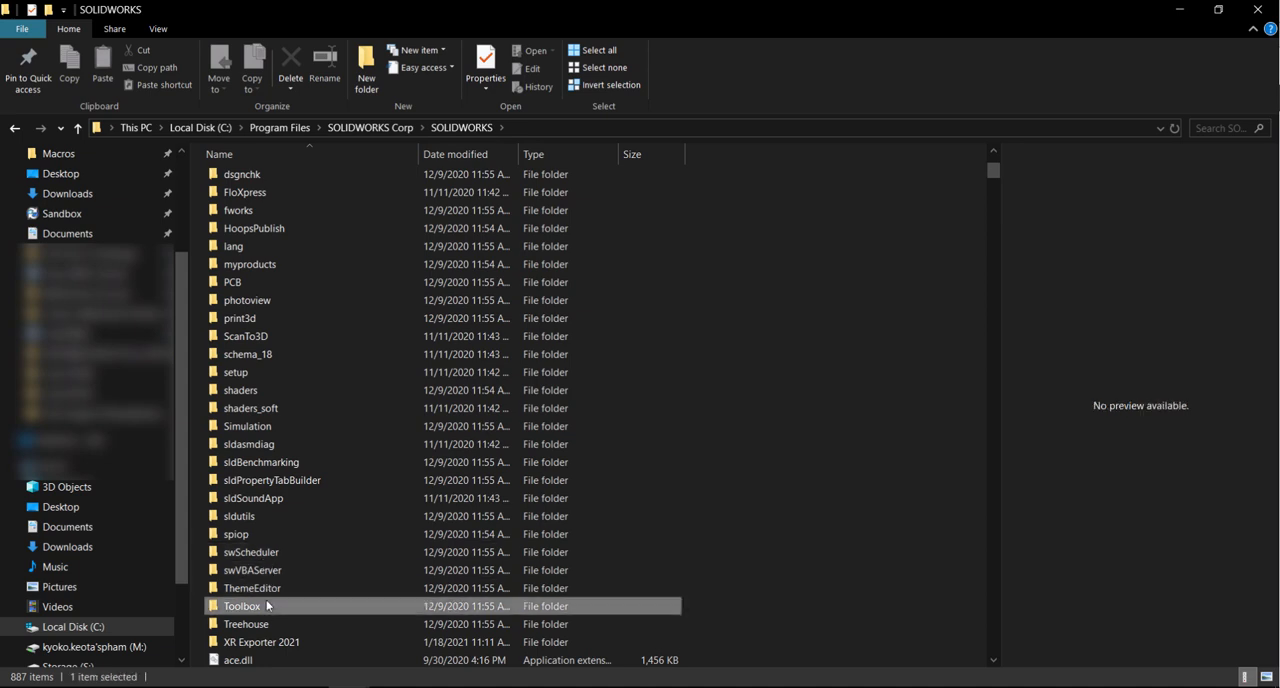
{"action": "double_click", "coordinate": [242, 604]}
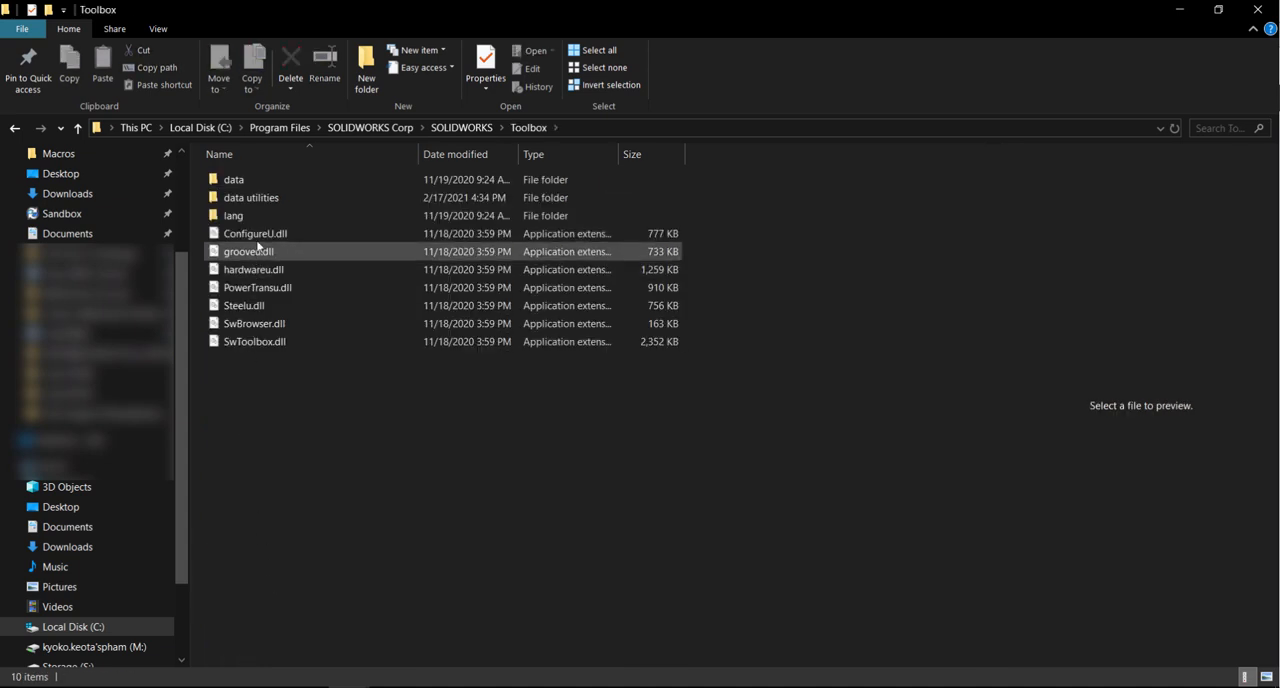
{"action": "double_click", "coordinate": [252, 196]}
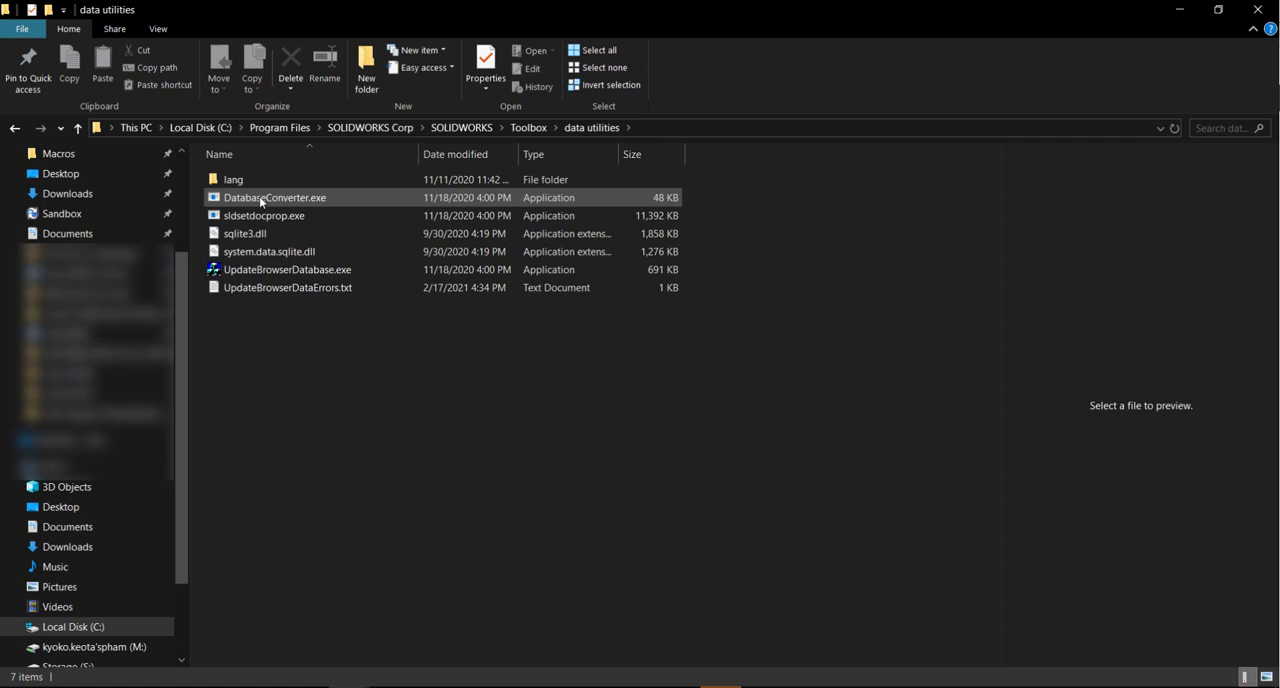
Run UpdateBrowserDatabase.exe as administrator, which reports database version 23.00
{"action": "left_click", "coordinate": [288, 268]}
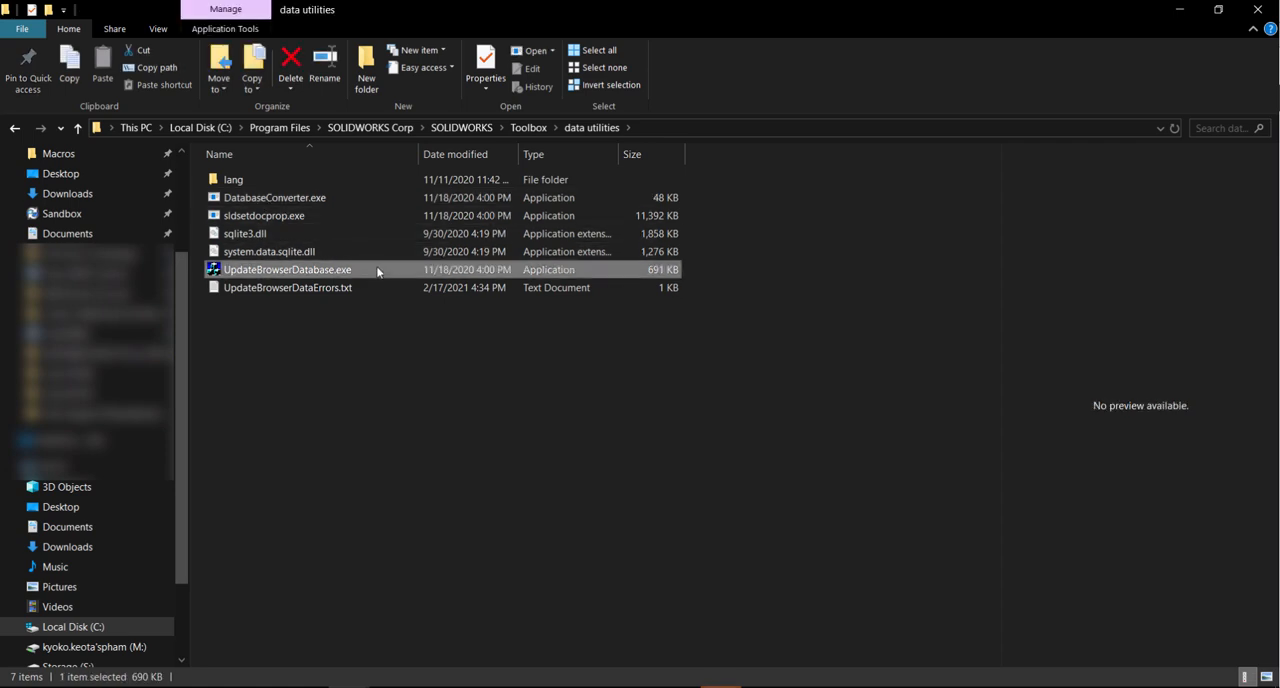
{"action": "right_click", "coordinate": [288, 268]}
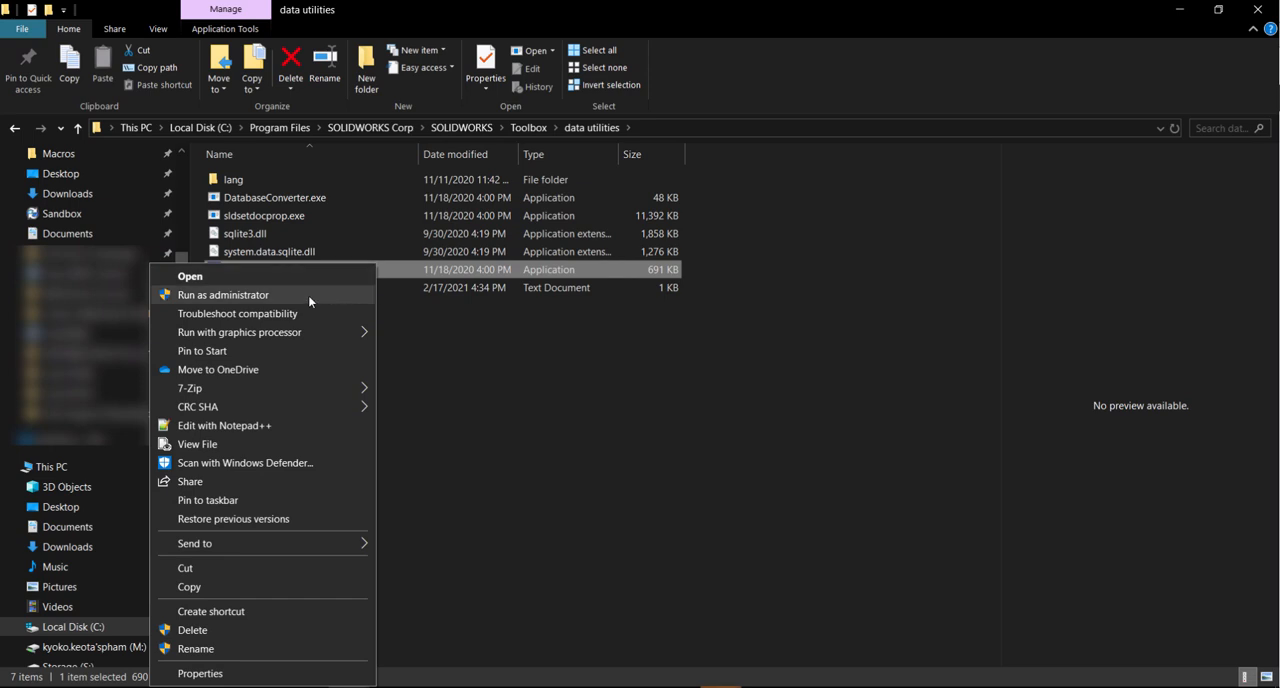
{"action": "left_click", "coordinate": [188, 276]}
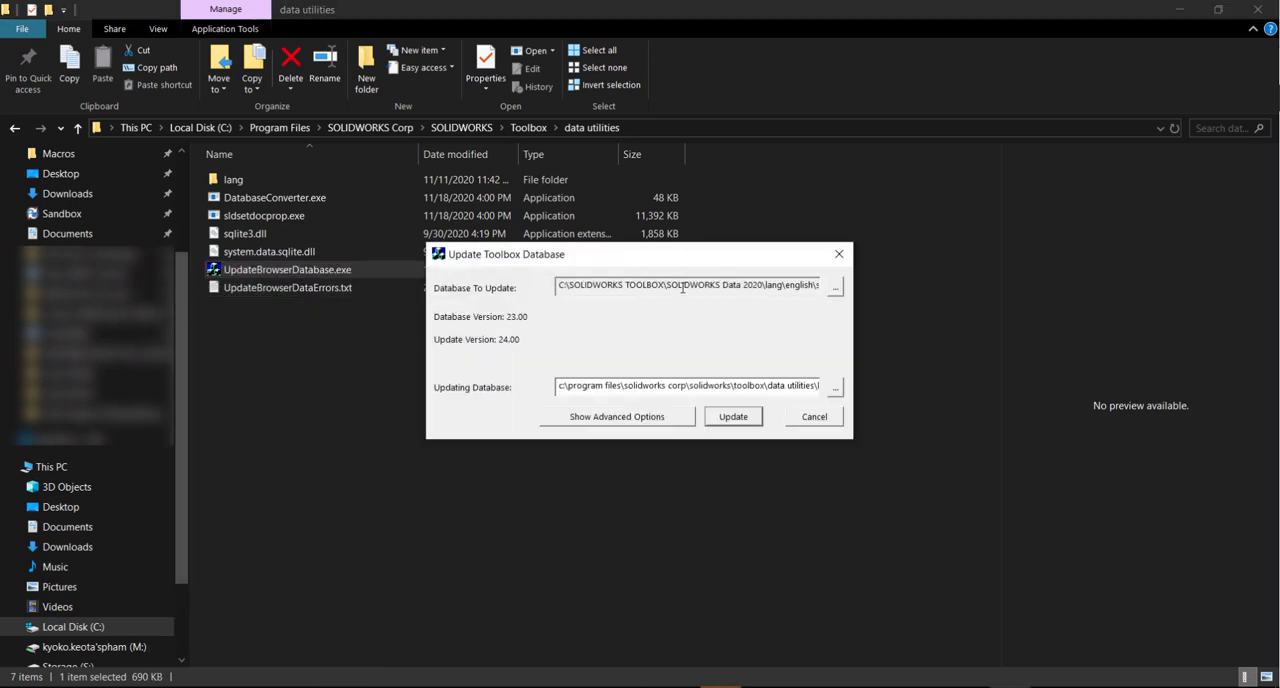
Check the Database To Update path and update swbrowser.sldedb to version 24.00
{"action": "triple_click", "coordinate": [690, 288]}
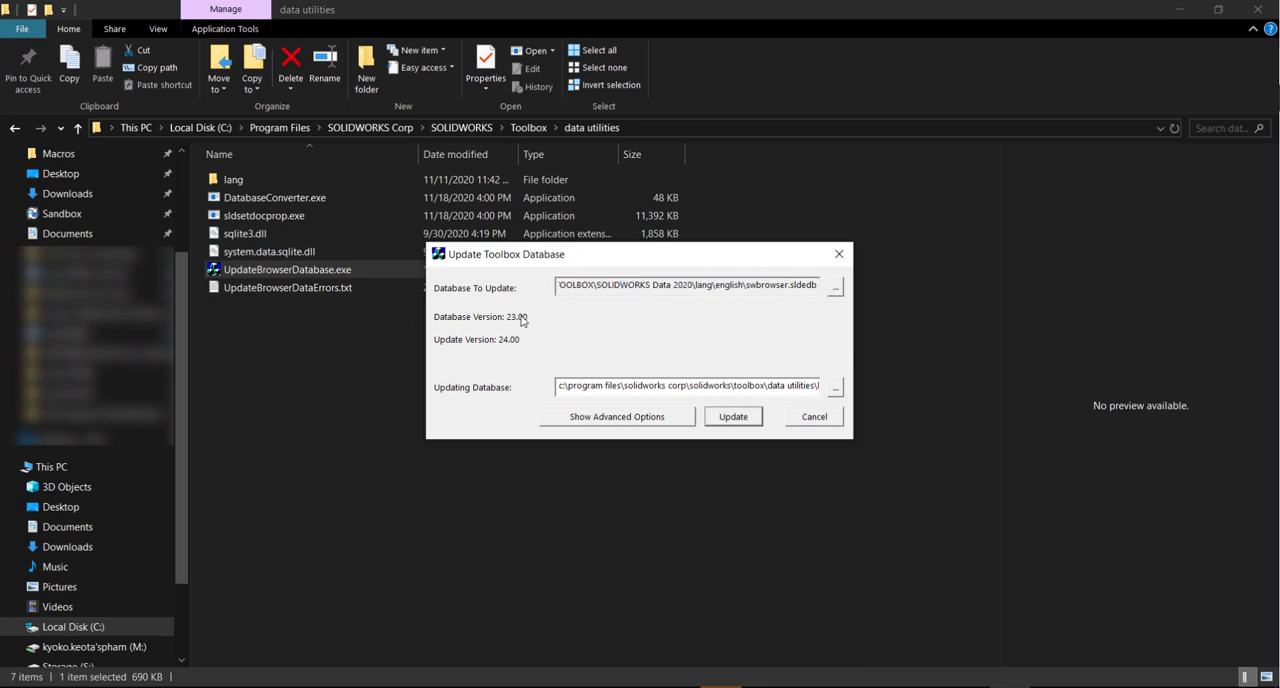
{"action": "mouse_move", "coordinate": [528, 348]}
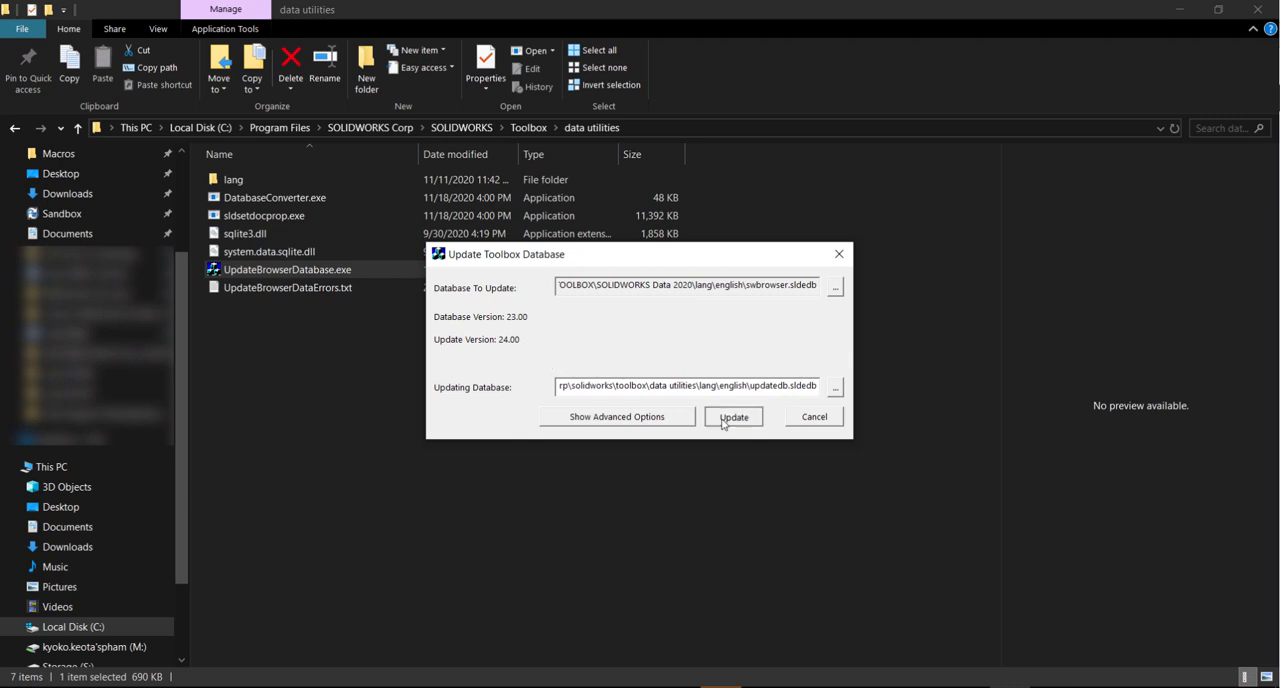
{"action": "left_click", "coordinate": [732, 416]}
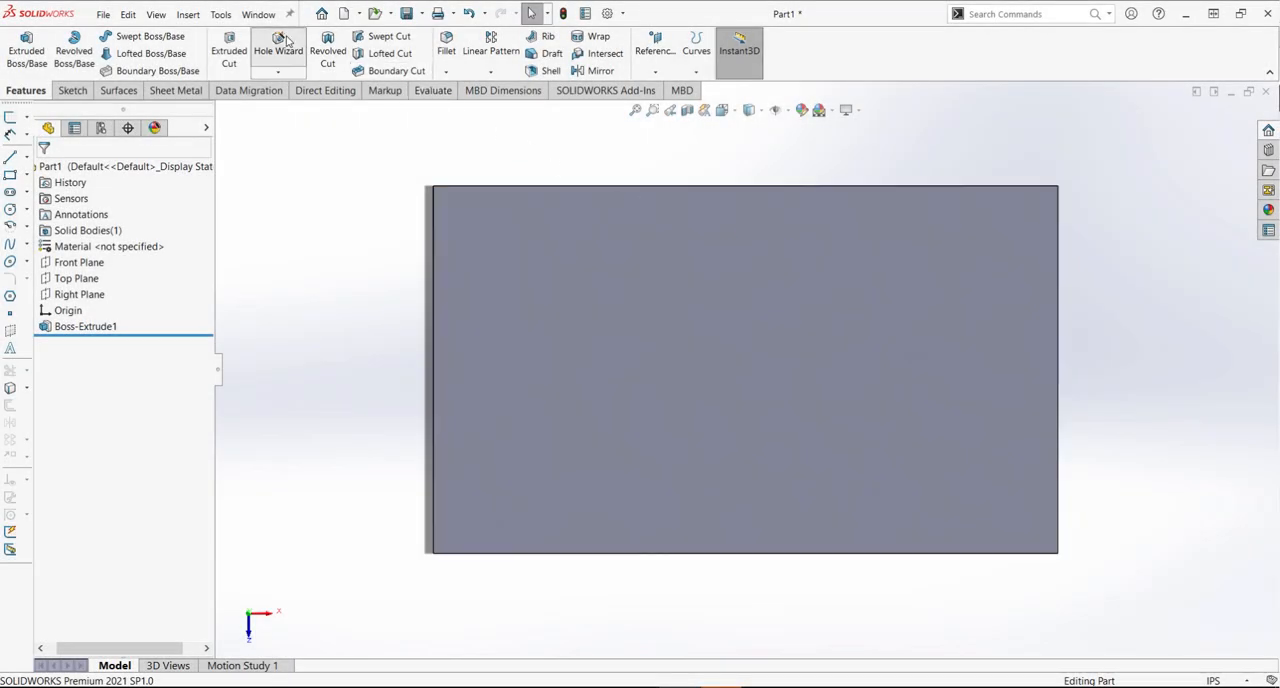
Create a #97 diameter Hole Wizard hole (Hole5) on the part without the version error
{"action": "left_click", "coordinate": [278, 50]}
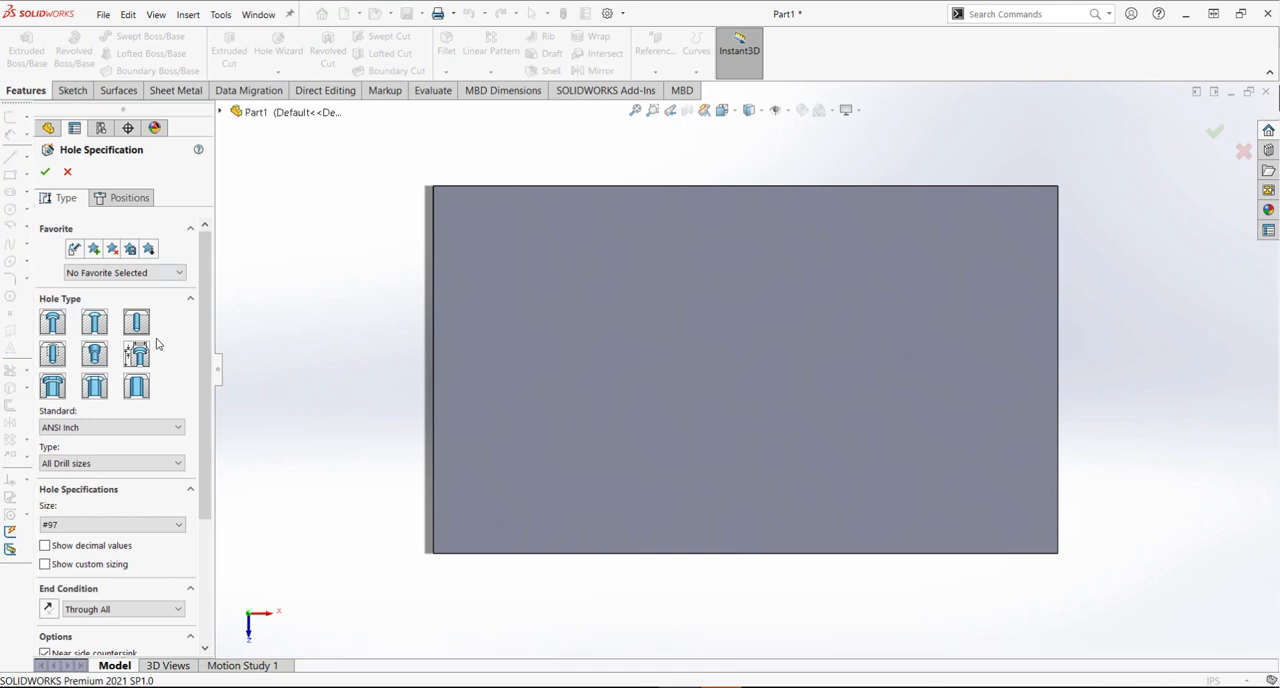
{"action": "left_click", "coordinate": [128, 196]}
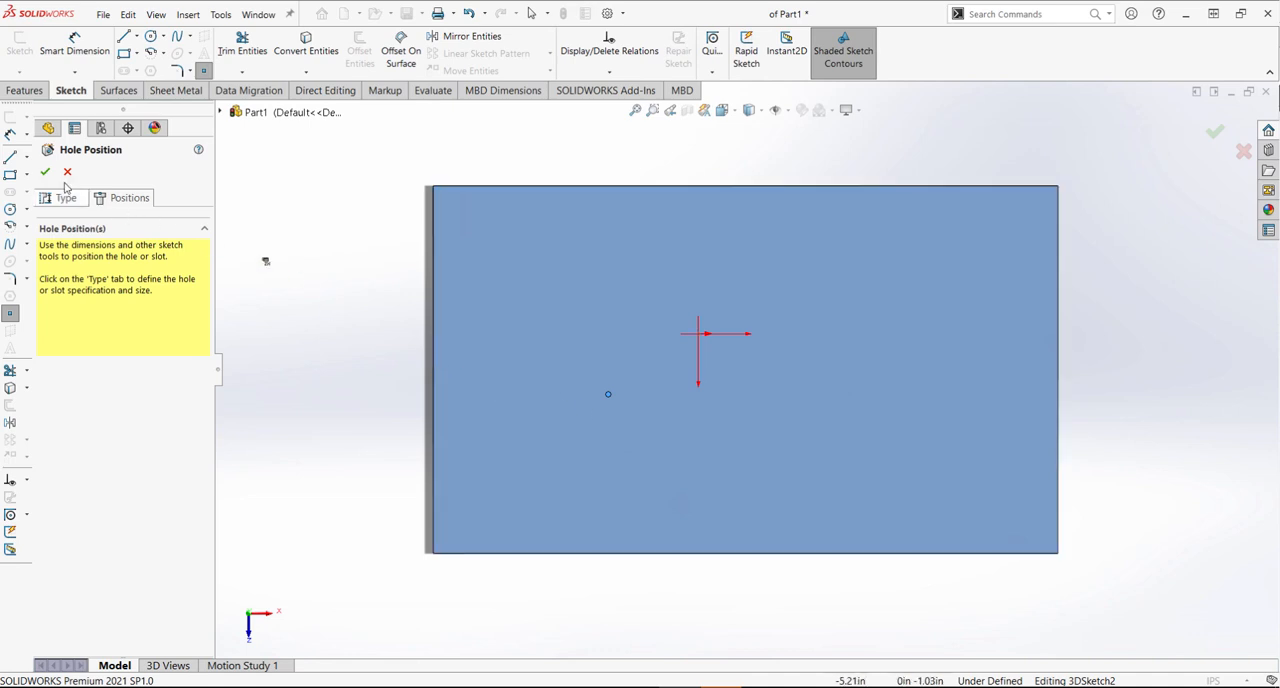
{"action": "left_click", "coordinate": [44, 172]}
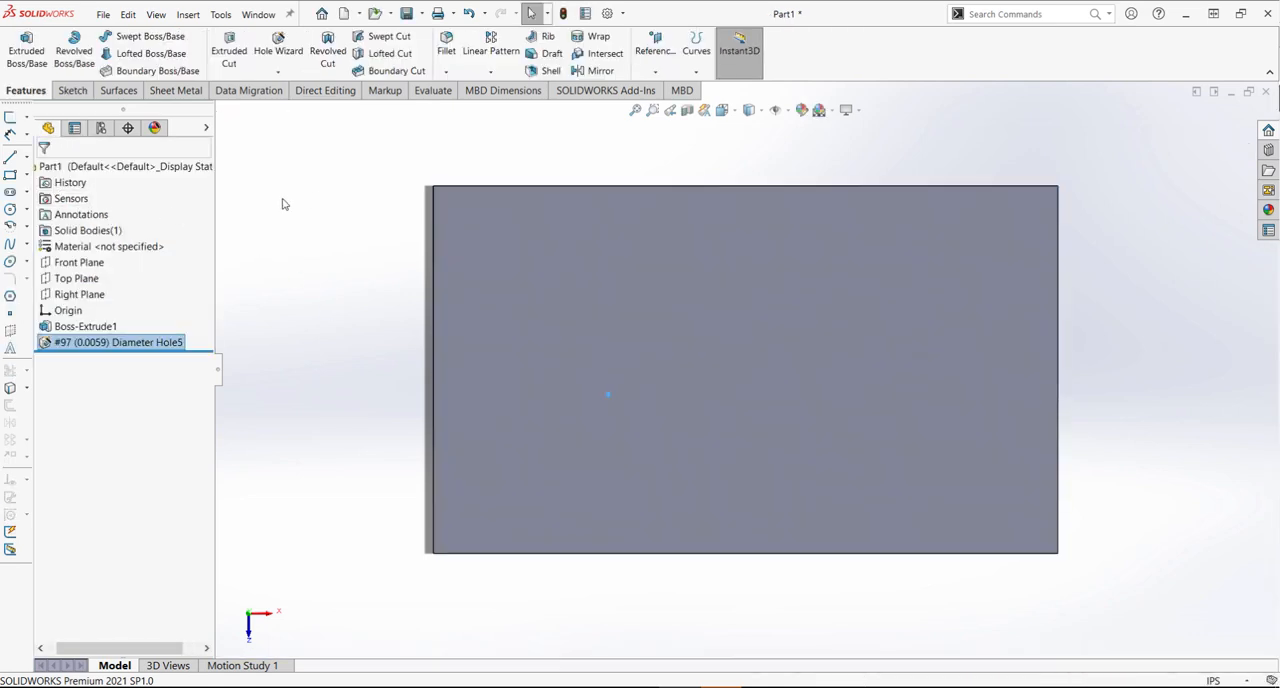
{"action": "left_click", "coordinate": [604, 12]}
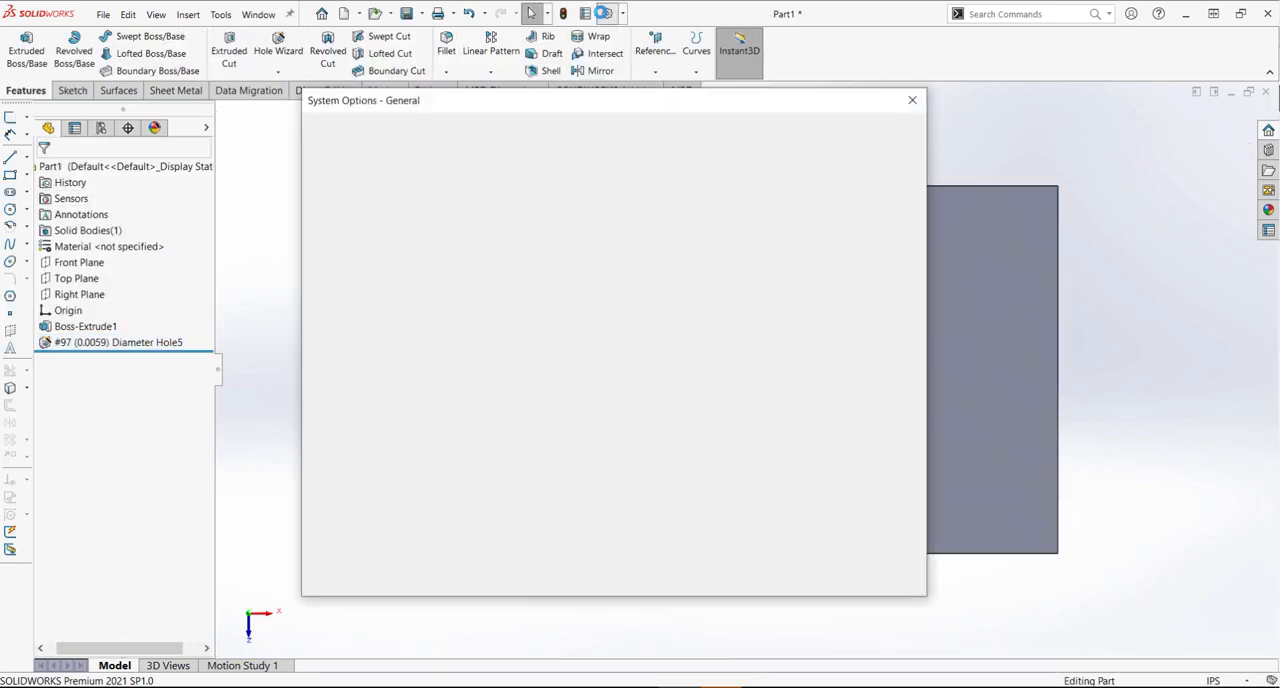
Confirm the Hole Wizard/Toolbox folder is SOLIDWORKS Data 2020 and close System Options
{"action": "left_click", "coordinate": [356, 432]}
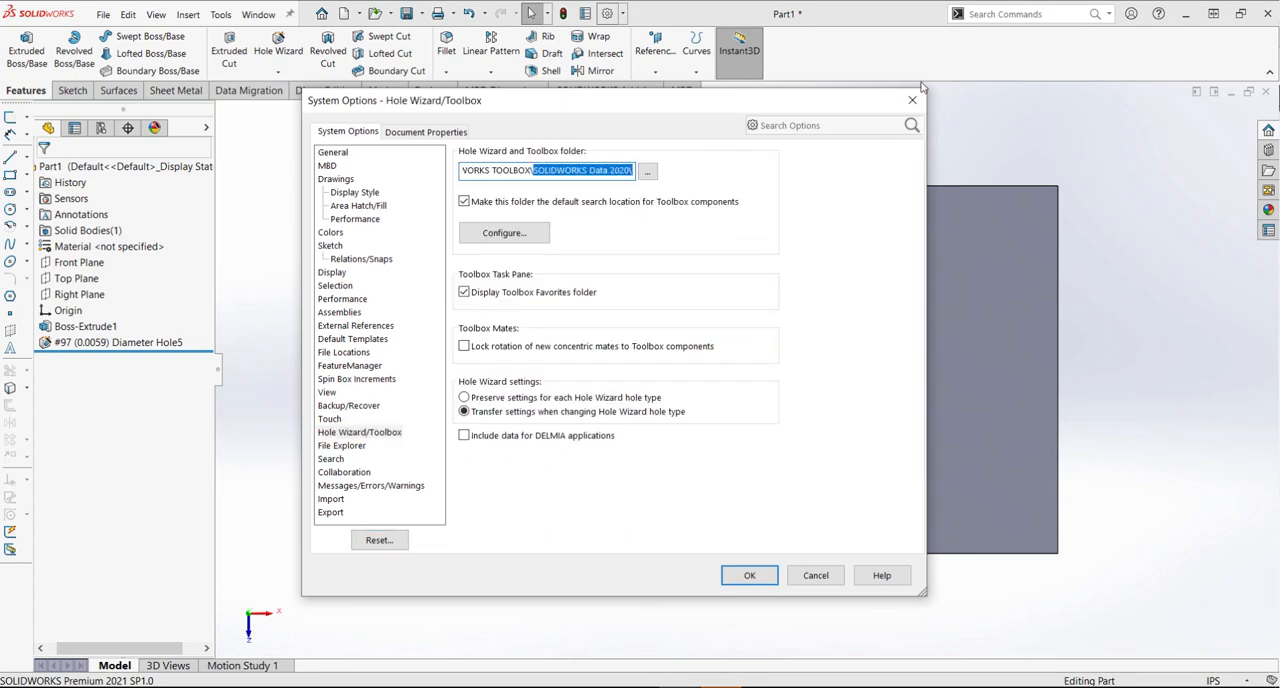
{"action": "left_click", "coordinate": [748, 576]}
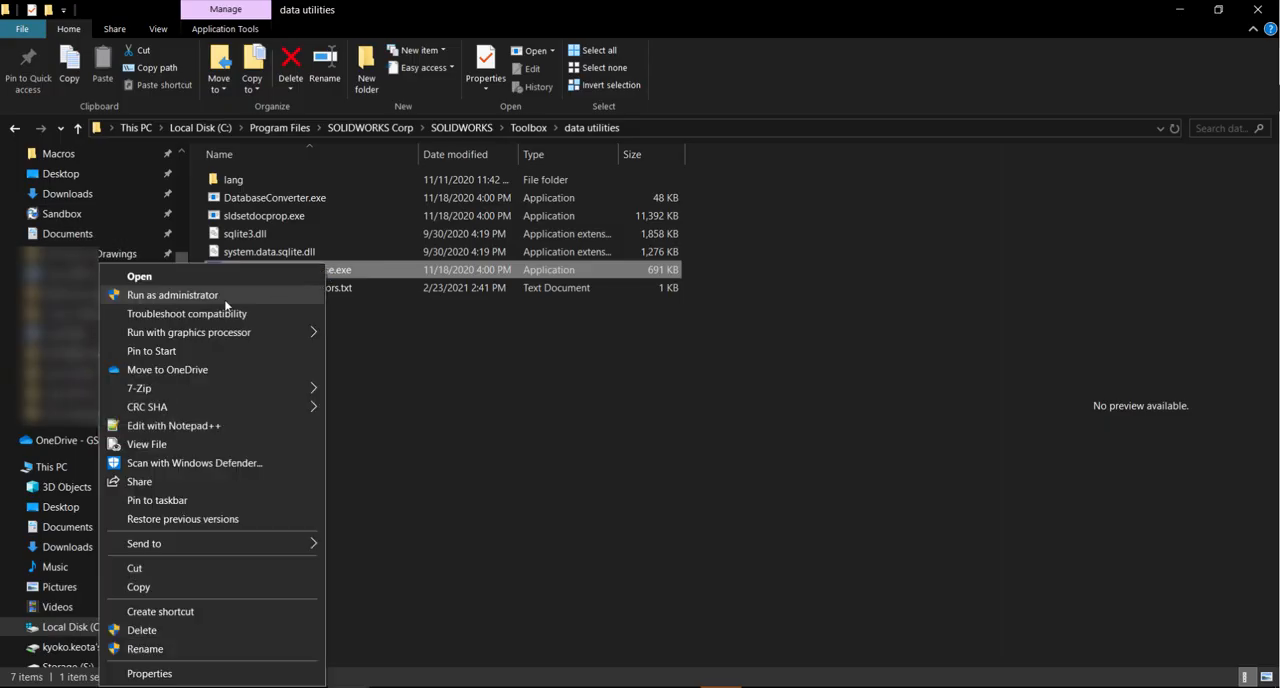
Relaunch UpdateBrowserDatabase as administrator to verify the database now reads 24.00
{"action": "left_click", "coordinate": [138, 276]}
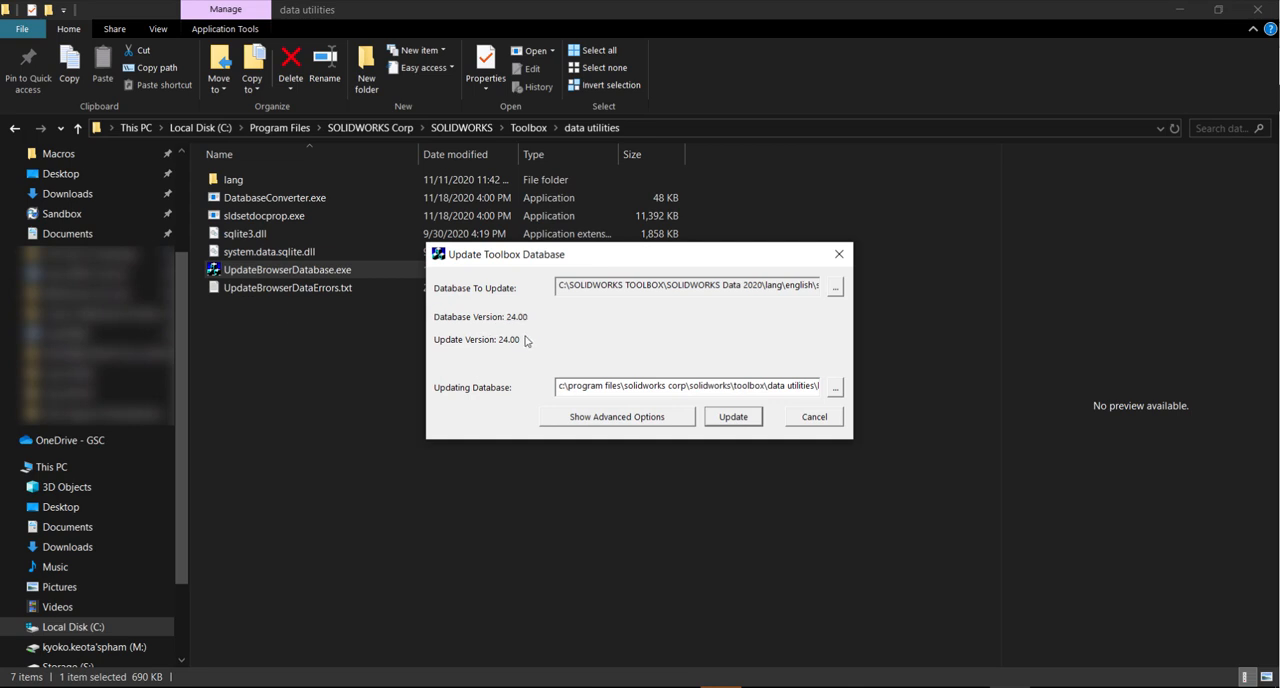
{"action": "mouse_move", "coordinate": [788, 420]}
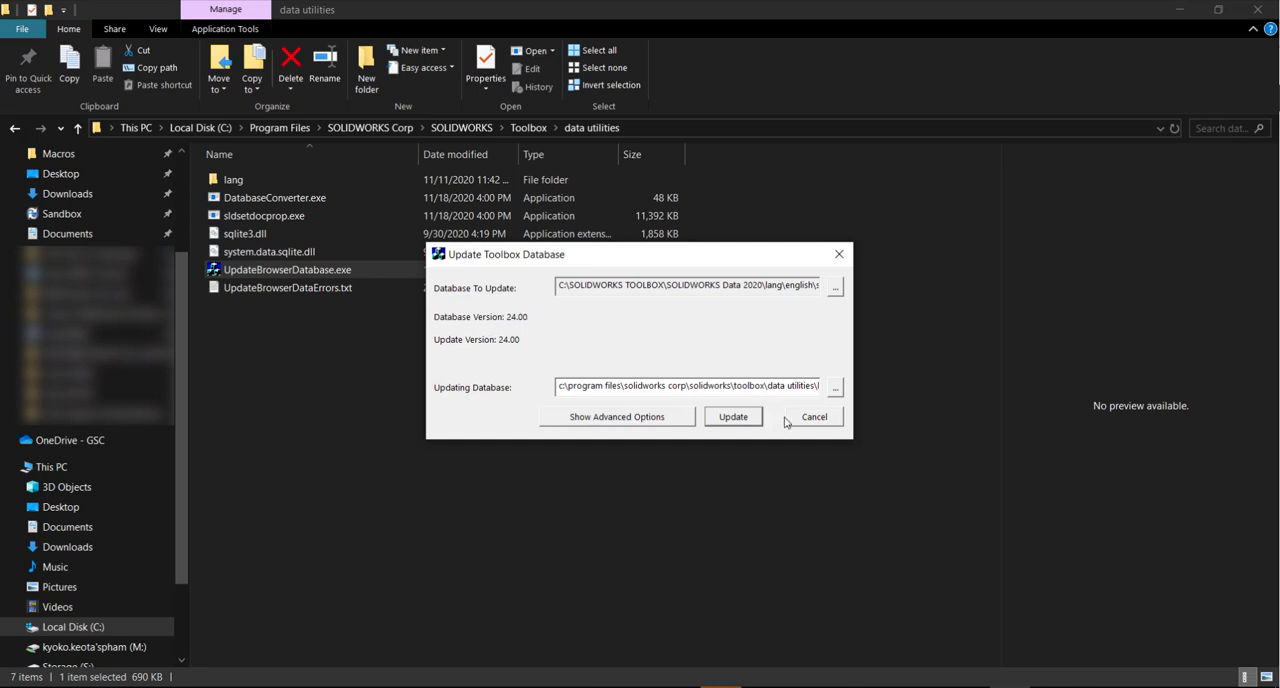